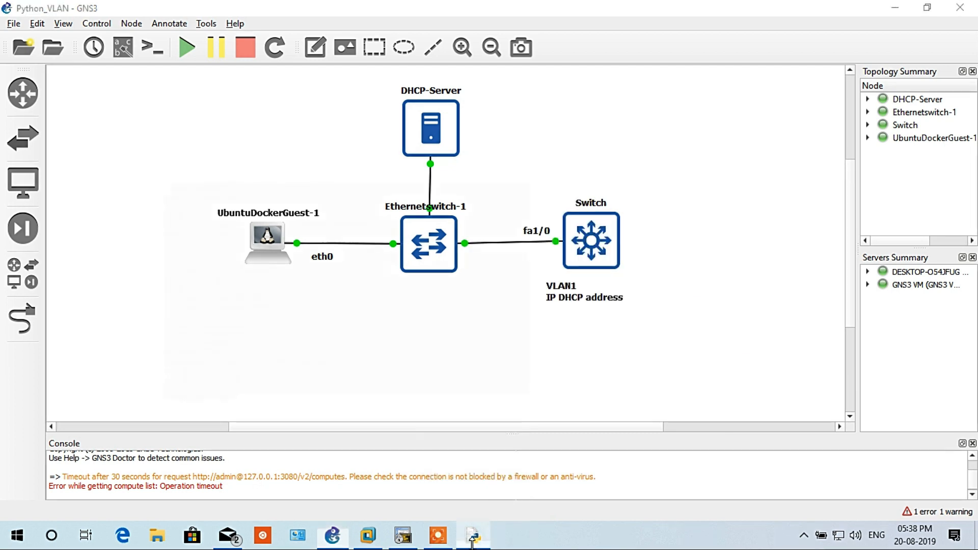
List files, check eth0 with ifconfig, and ping 192.168.164.130 until stopped with Ctrl+C
left_click(470, 534)
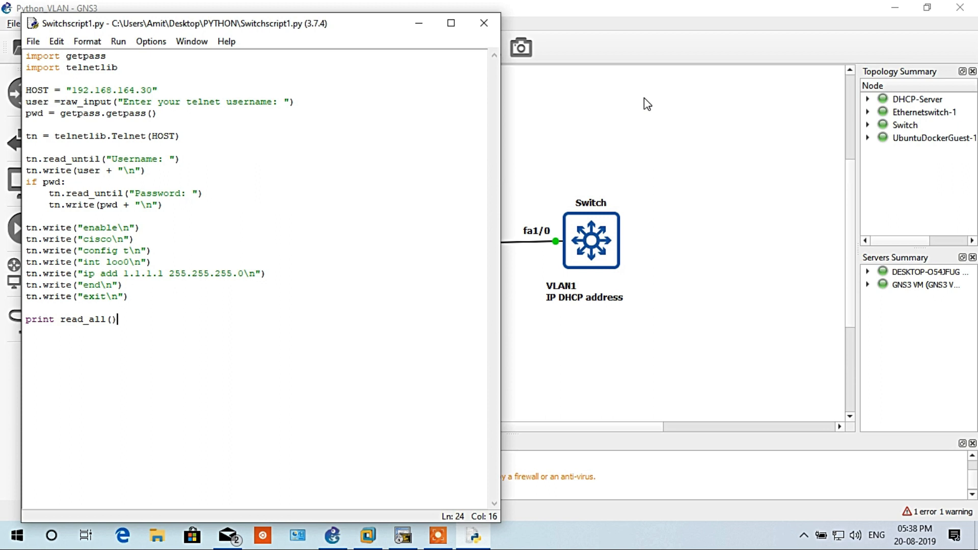
mouse_move(581, 81)
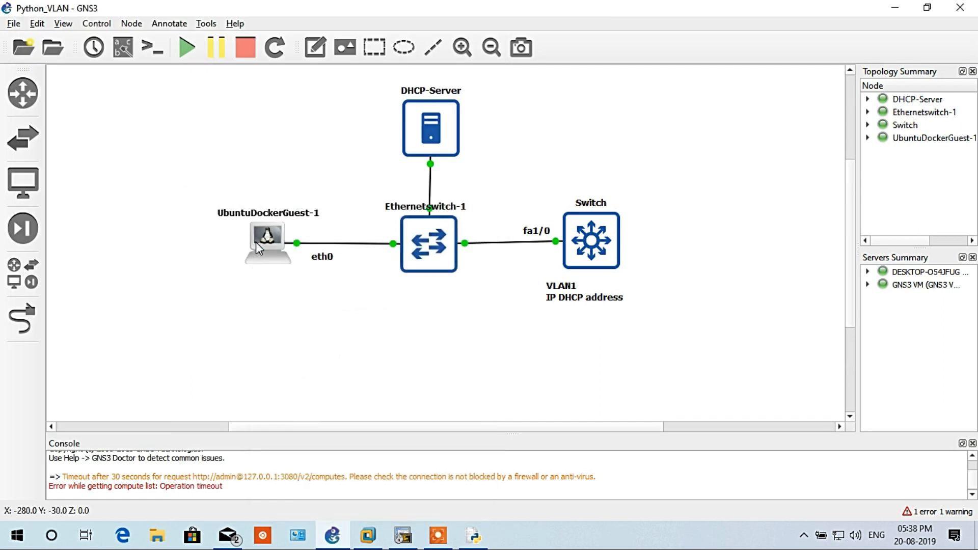
mouse_move(337, 315)
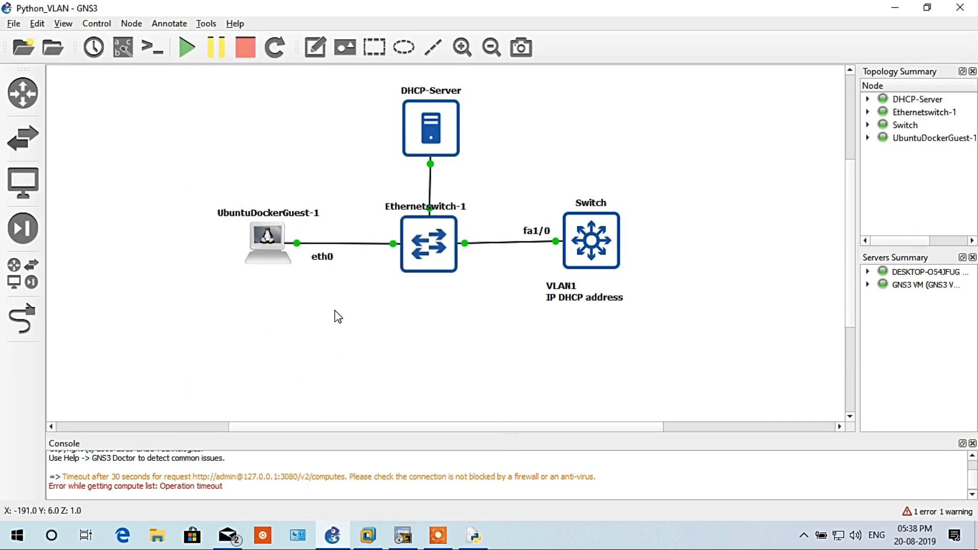
mouse_move(321, 362)
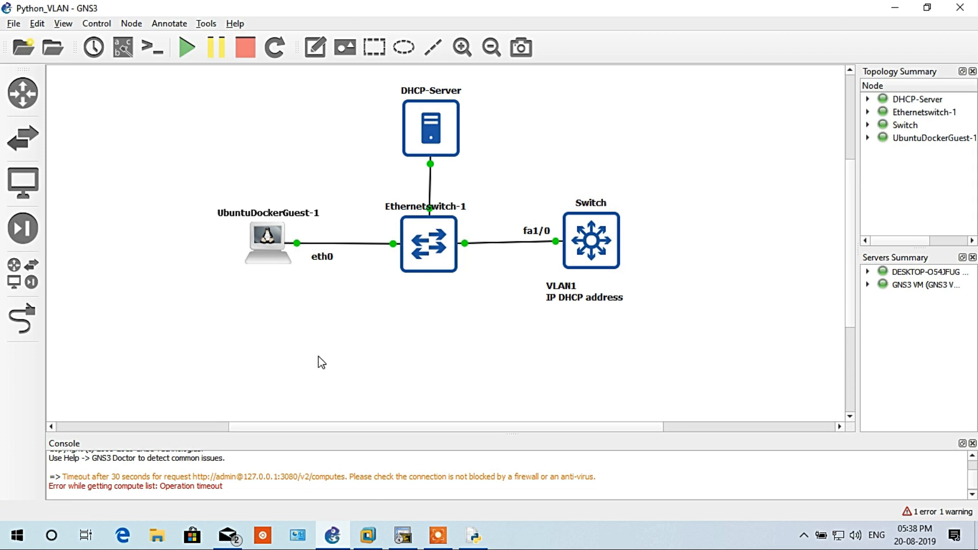
mouse_move(429, 388)
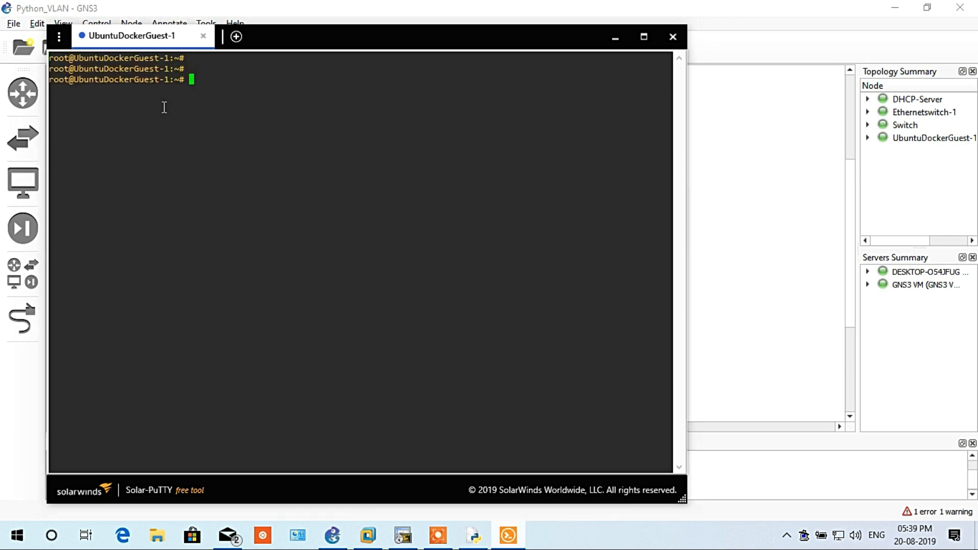
type("ls")
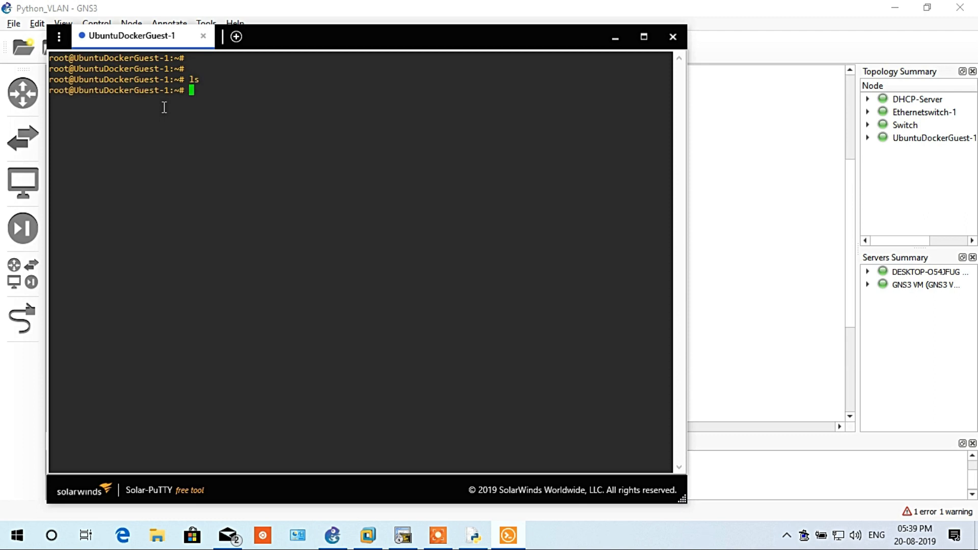
type("ifconfig")
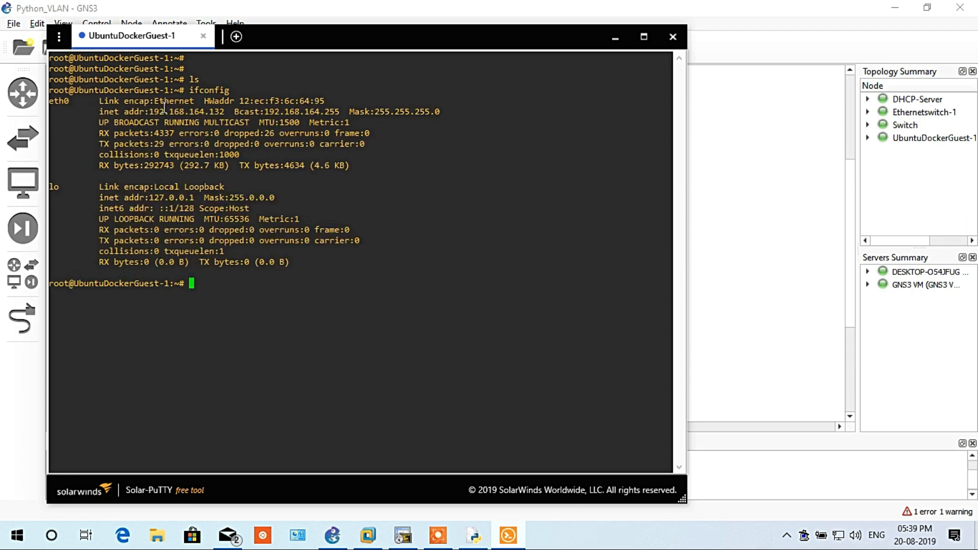
type("ping")
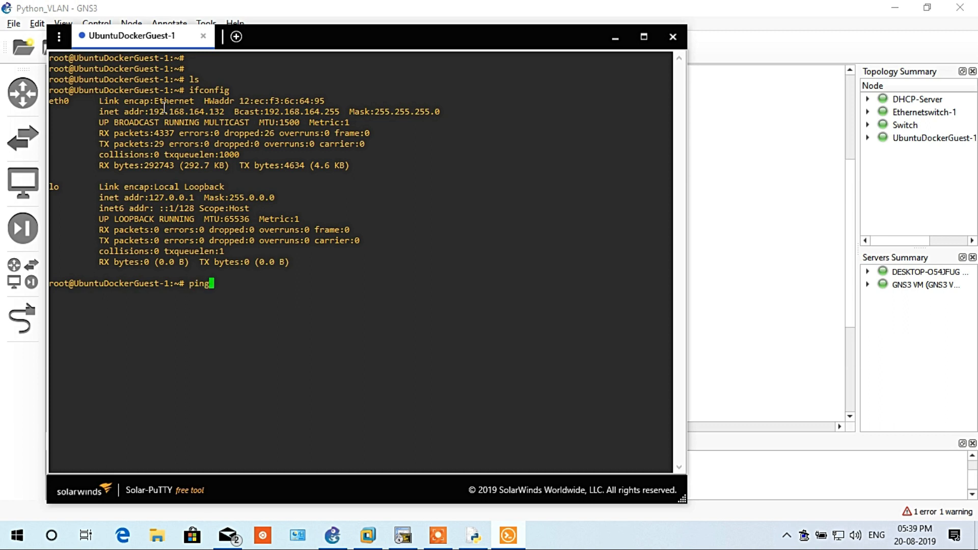
type("192.168")
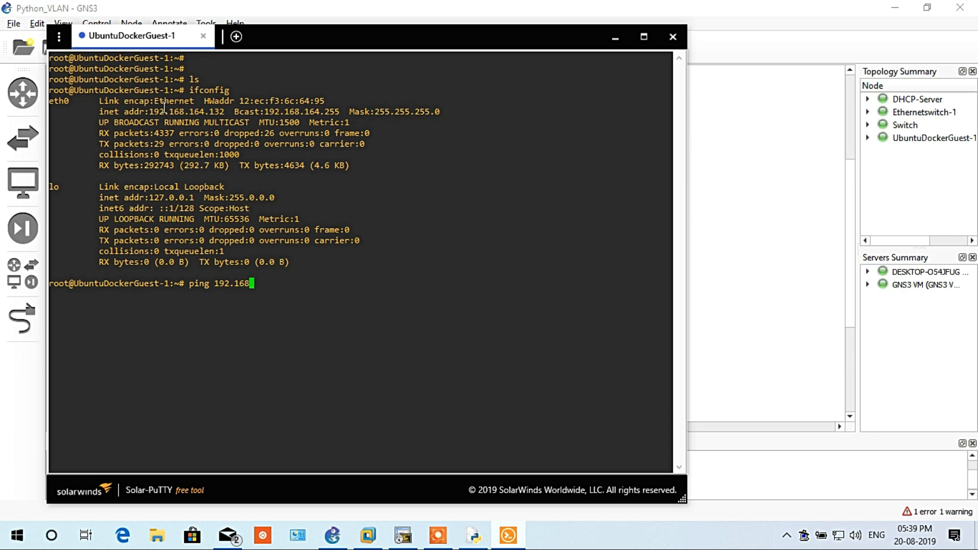
type("164")
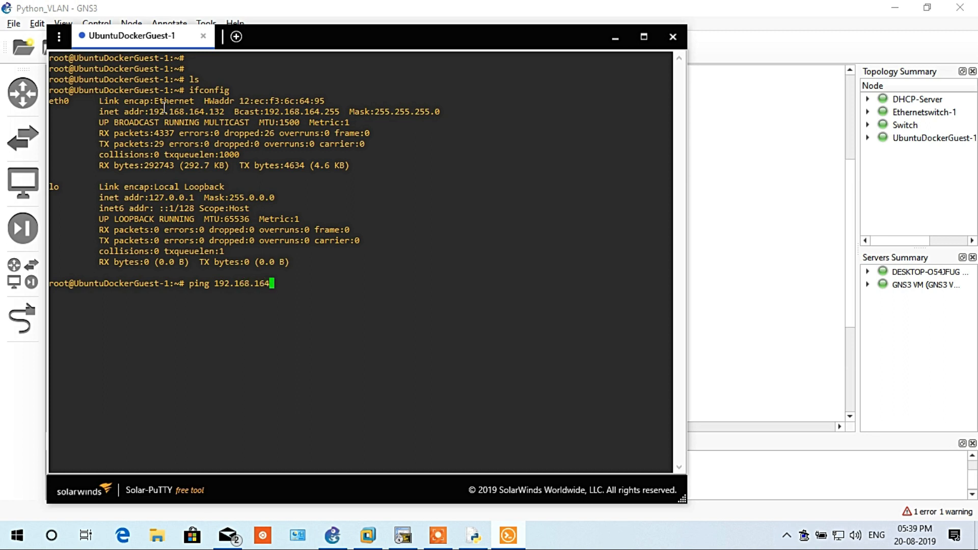
type("130")
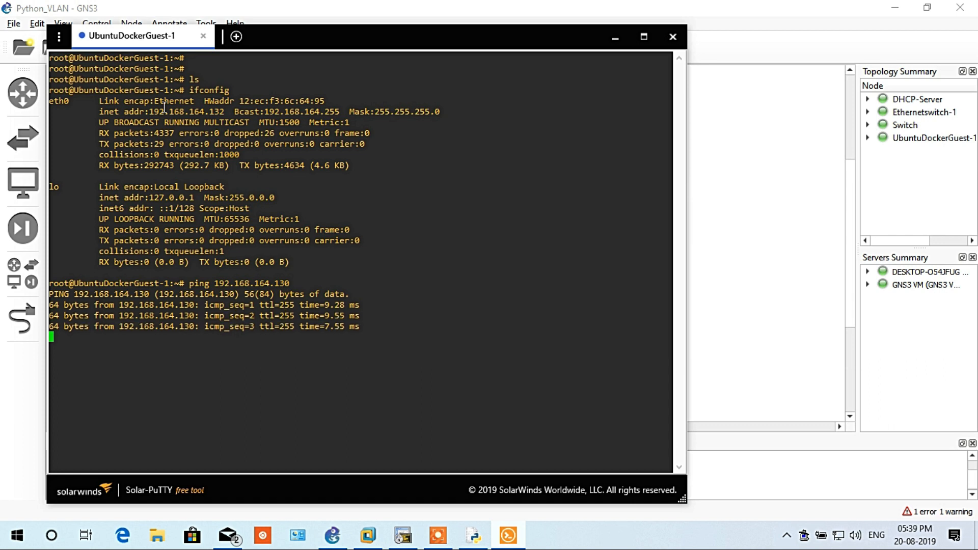
key("ctrl+c")
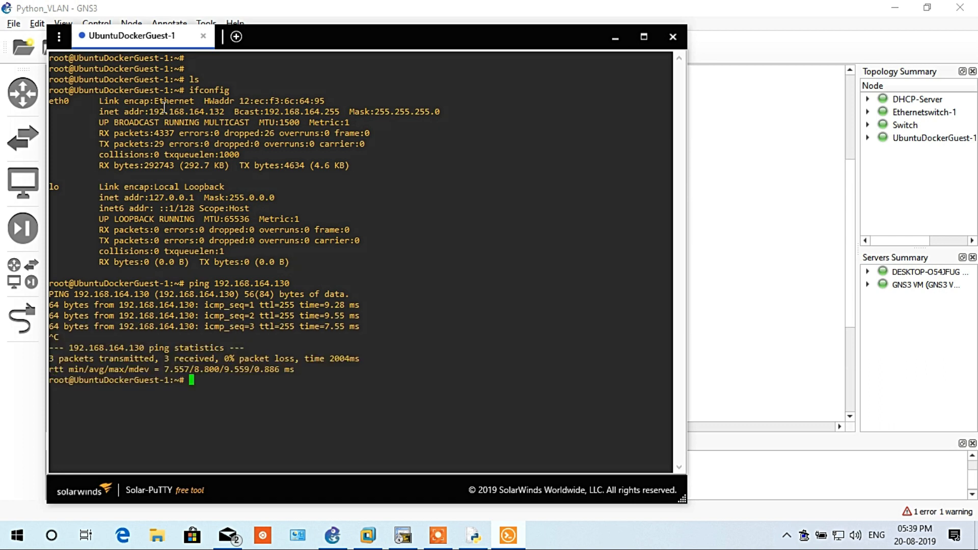
Start nano on a new script file named VlanS1.py
type("nan")
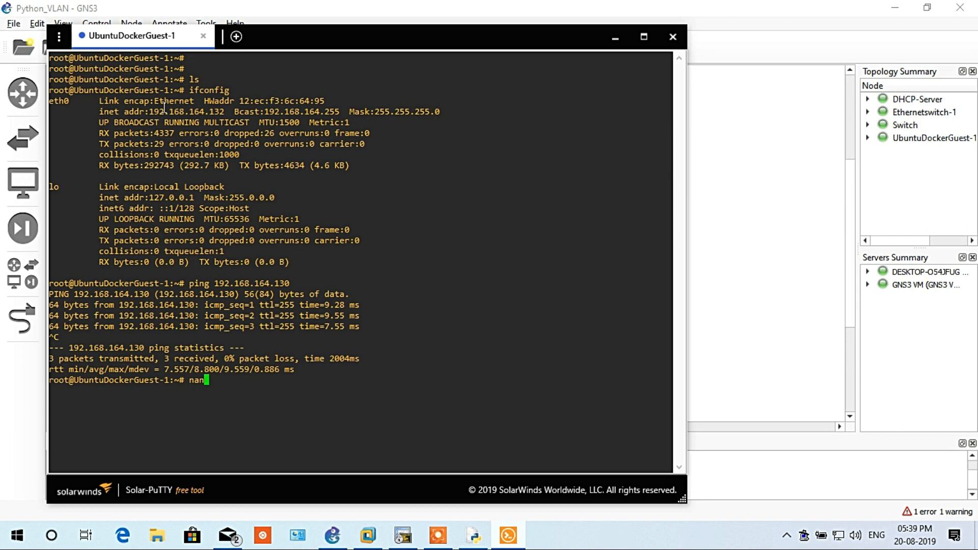
type("V")
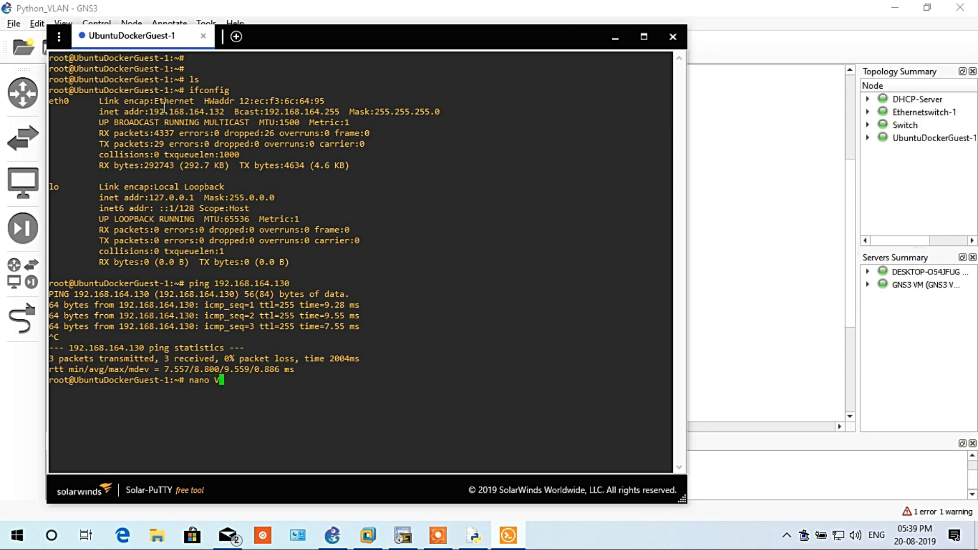
type("lan")
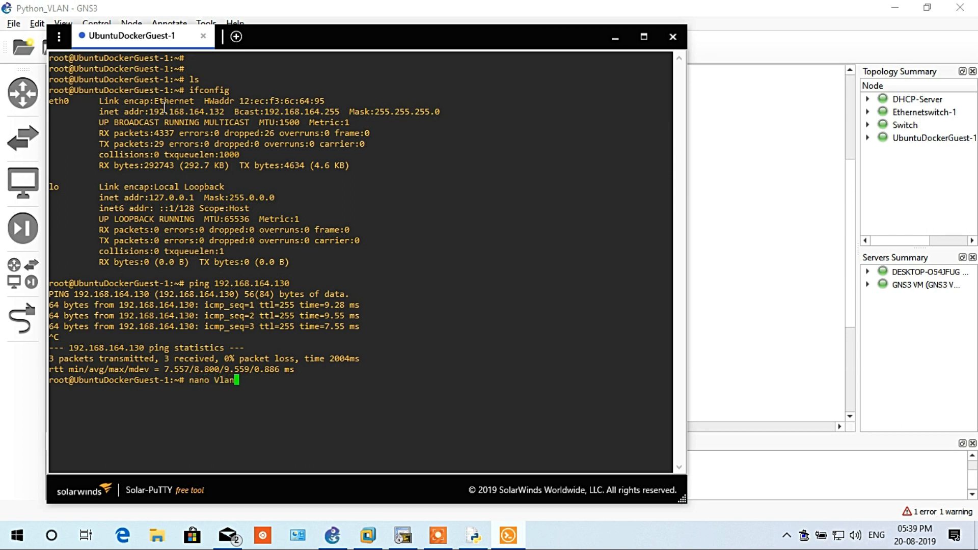
type("S1")
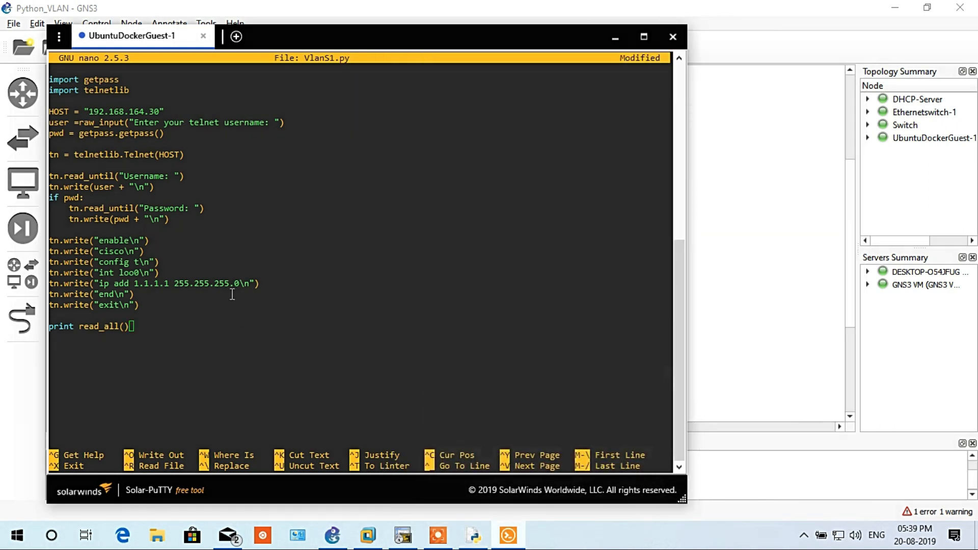
mouse_move(288, 336)
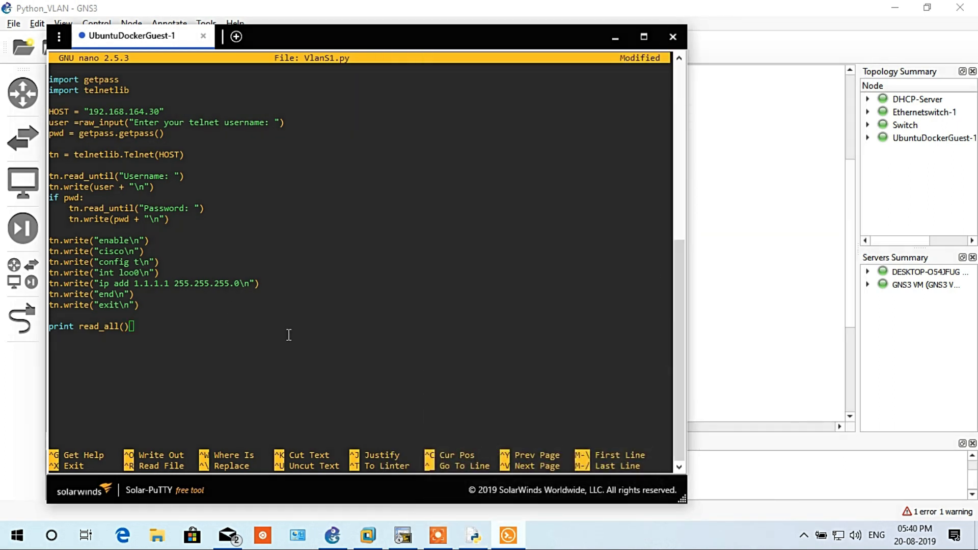
mouse_move(246, 310)
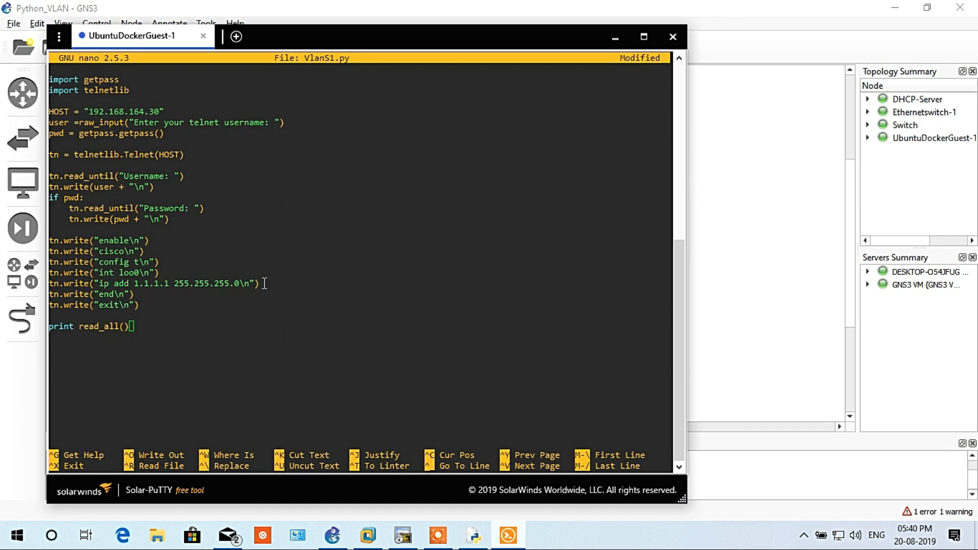
mouse_move(306, 285)
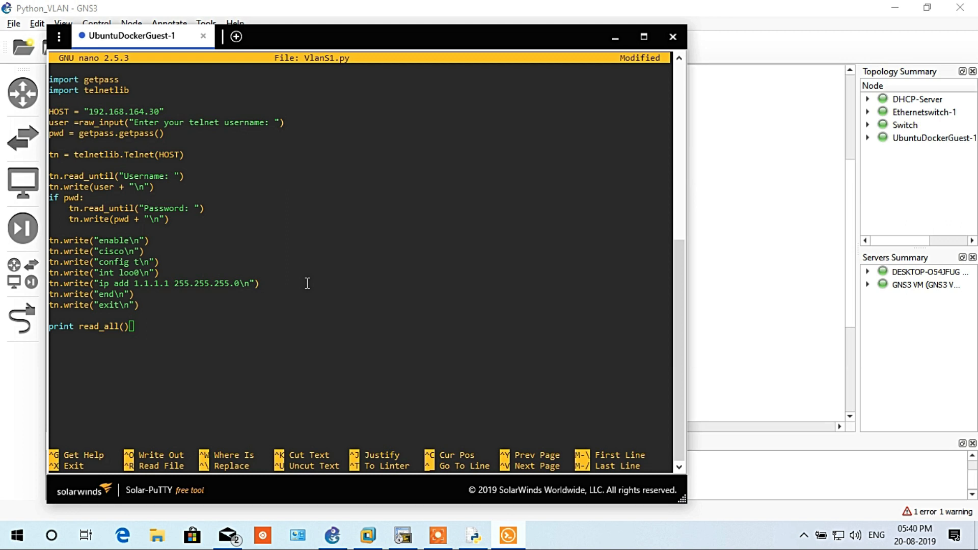
mouse_move(160, 328)
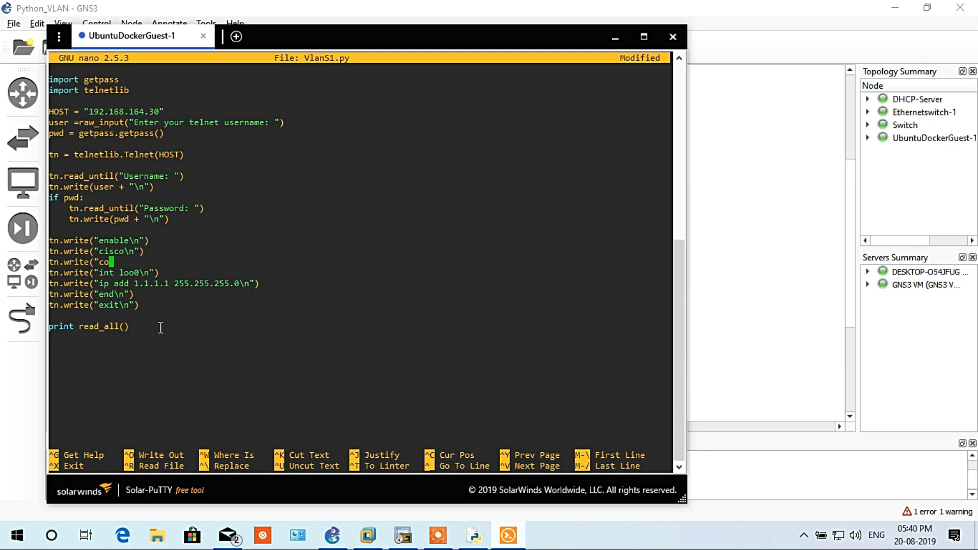
Replace the config t command with tn.write("vlan database\n")
key("BackSpace")
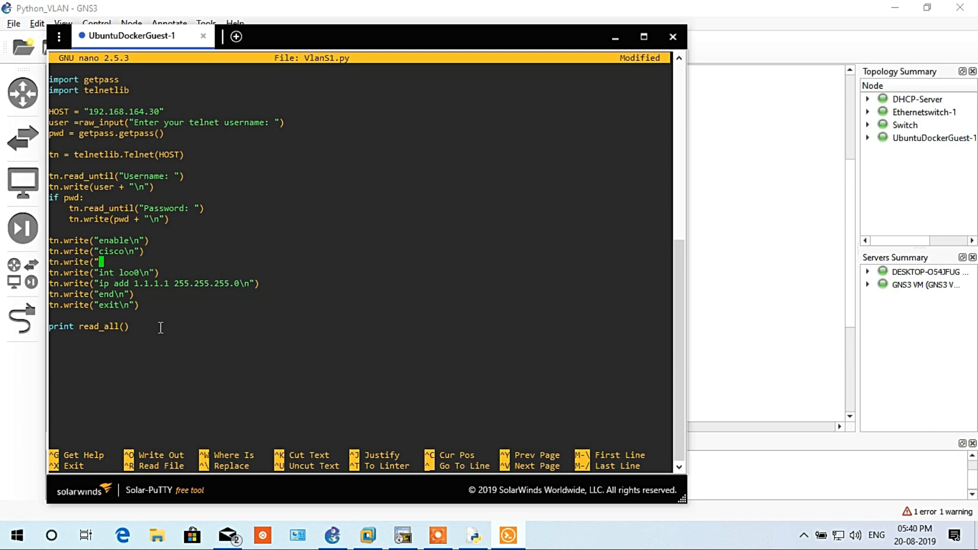
type("v1")
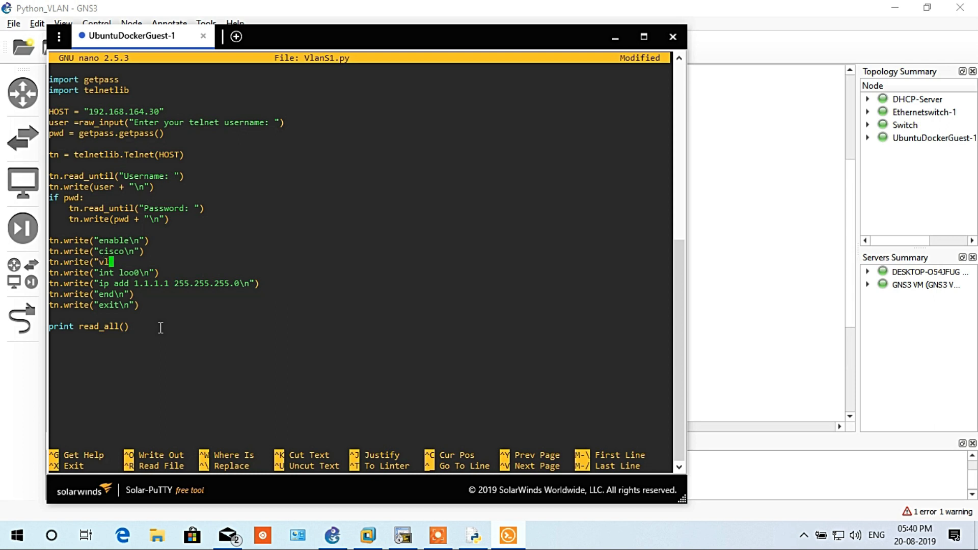
type("an")
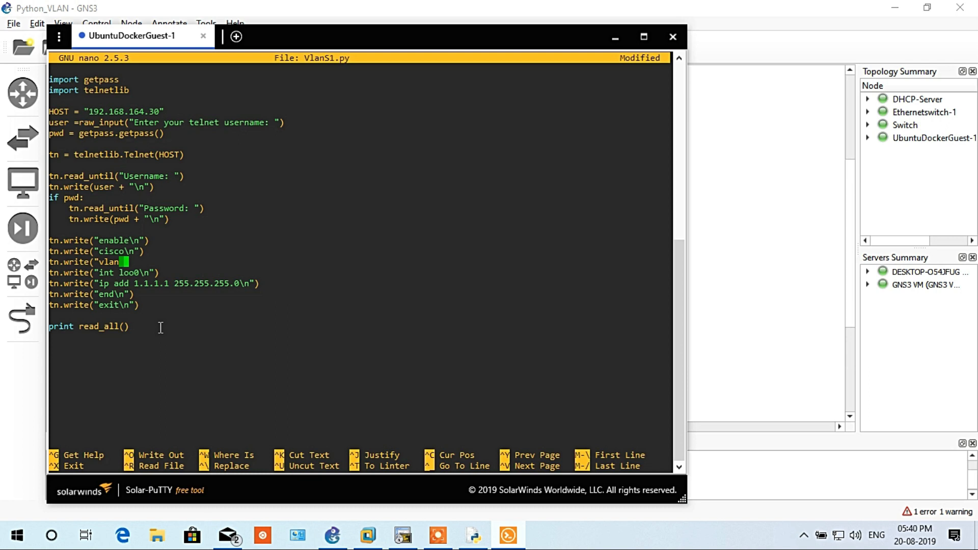
type("data")
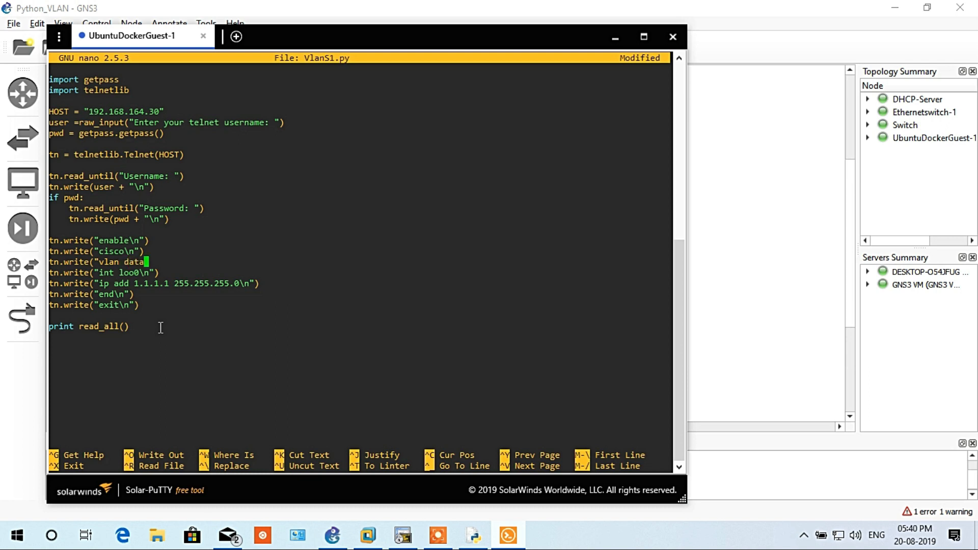
type("base")
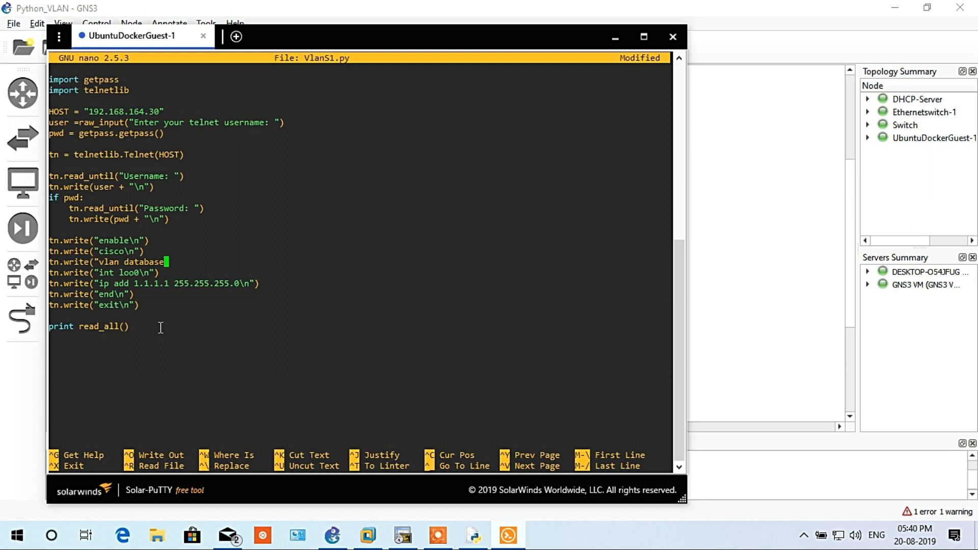
type("\\n\"")
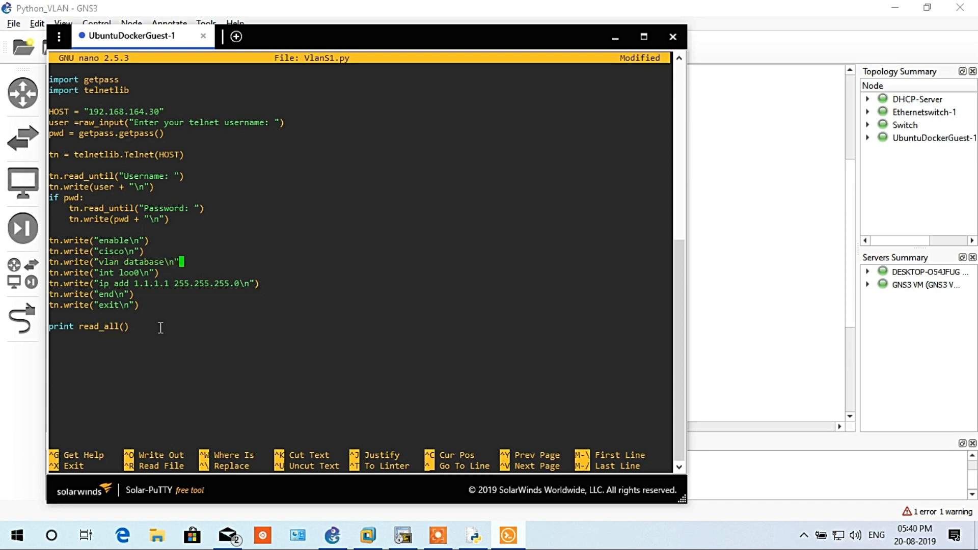
type(")")
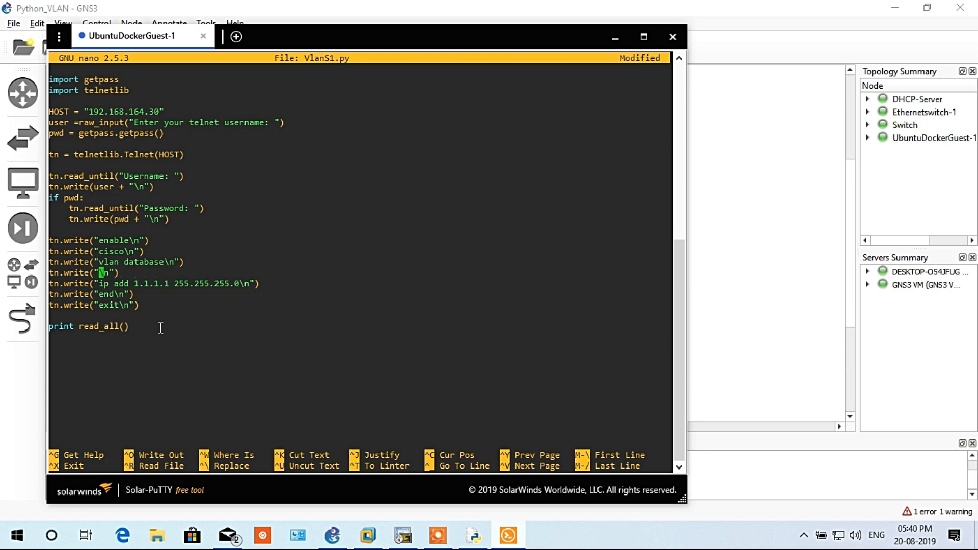
Add the command "vlan 2 name sales" to the script
type("vlan 2")
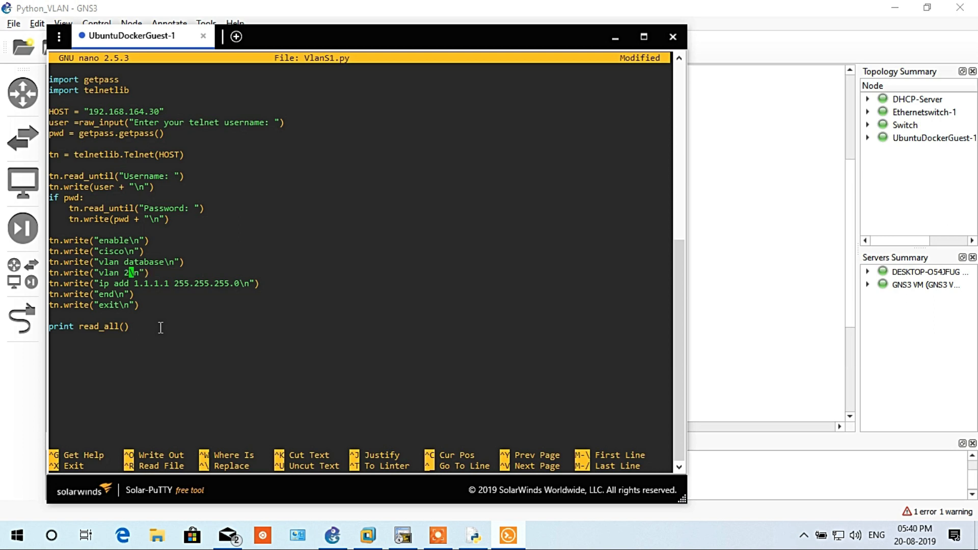
type("name")
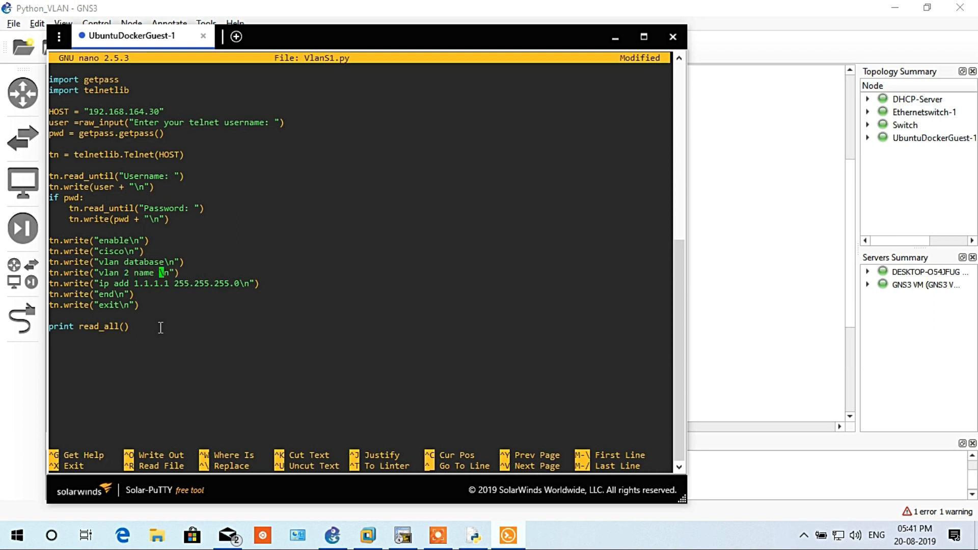
type("sales")
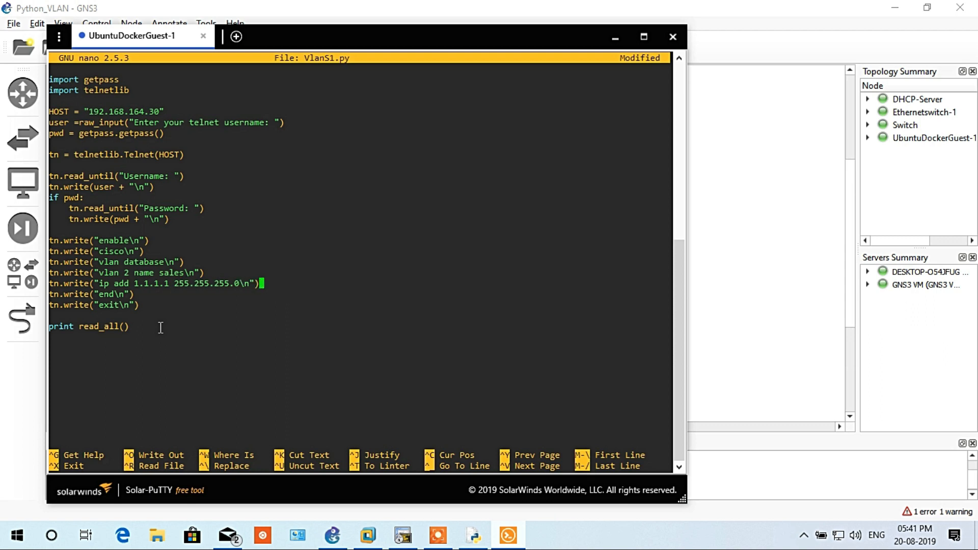
Remove the ip address line, replace end with exit, and save VlanS1.py
key("BackSpace")
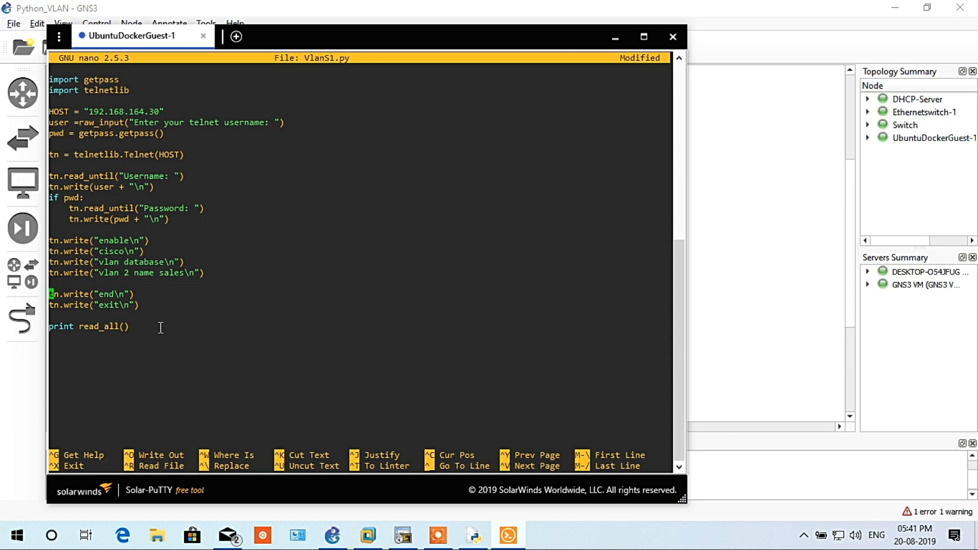
key("Down")
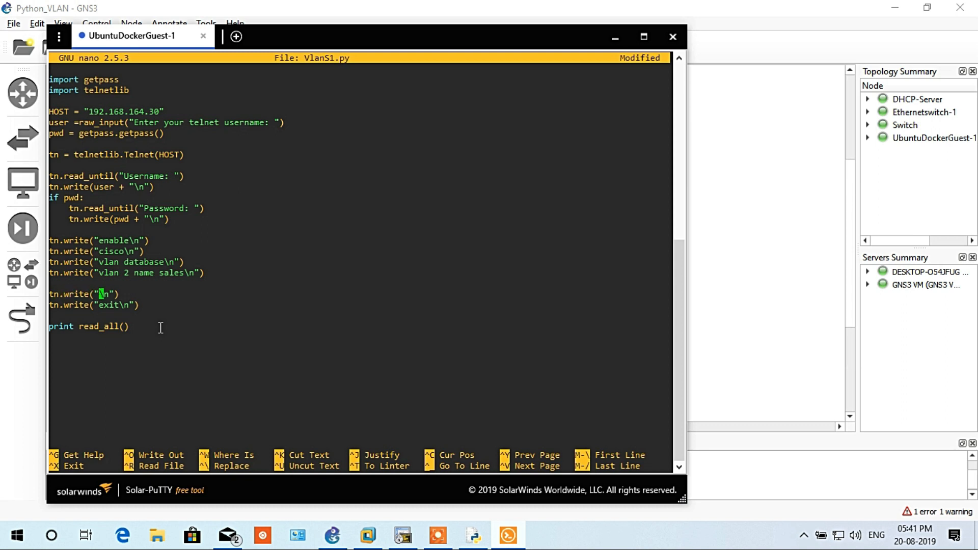
type("exit")
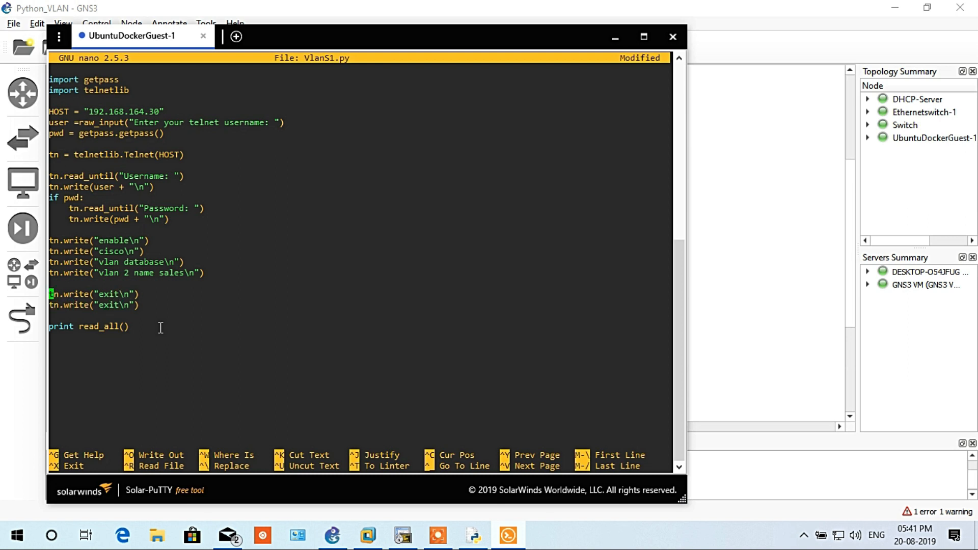
key("Backspace")
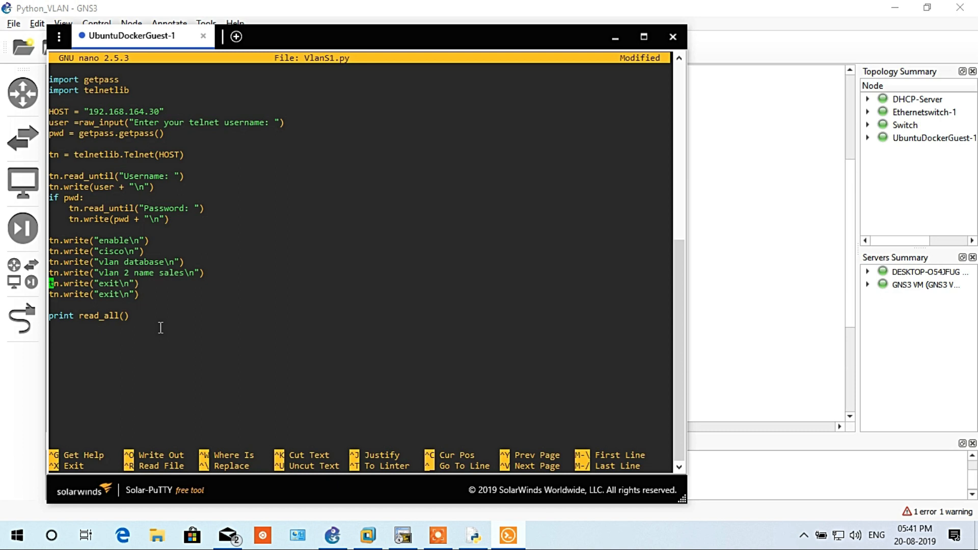
key("ctrl+o")
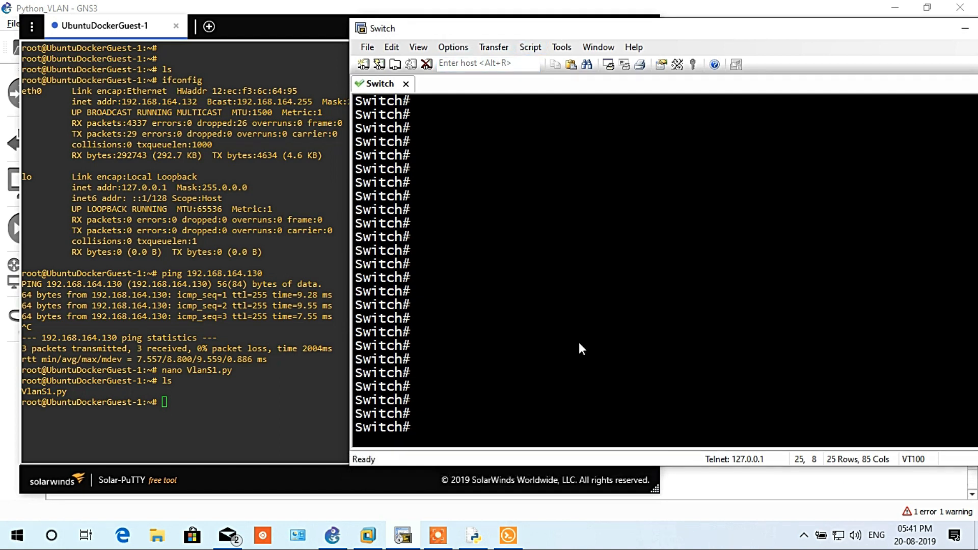
Run sh vlan-switch and sh ip on the switch, seeing only VLAN 1 and 1002–1005
type("sh vla")
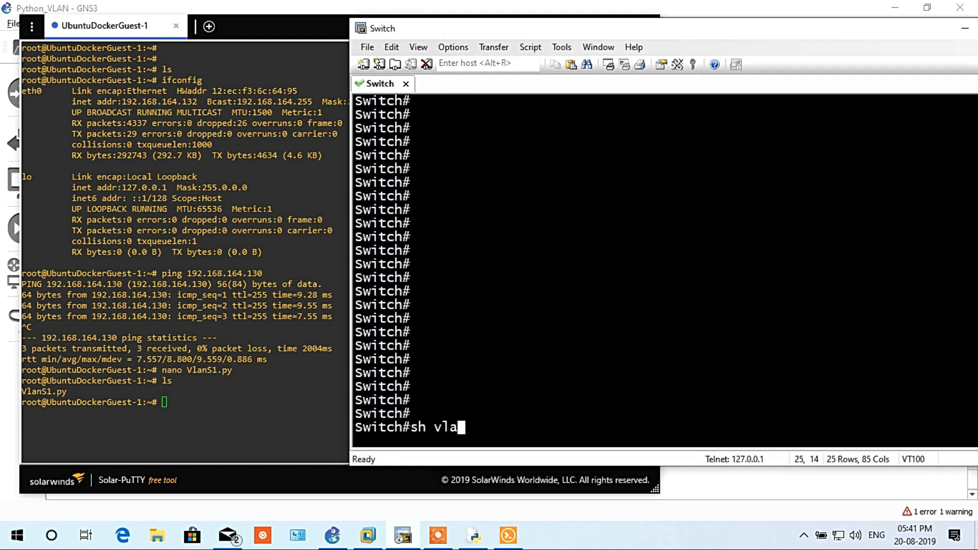
type("n-switch")
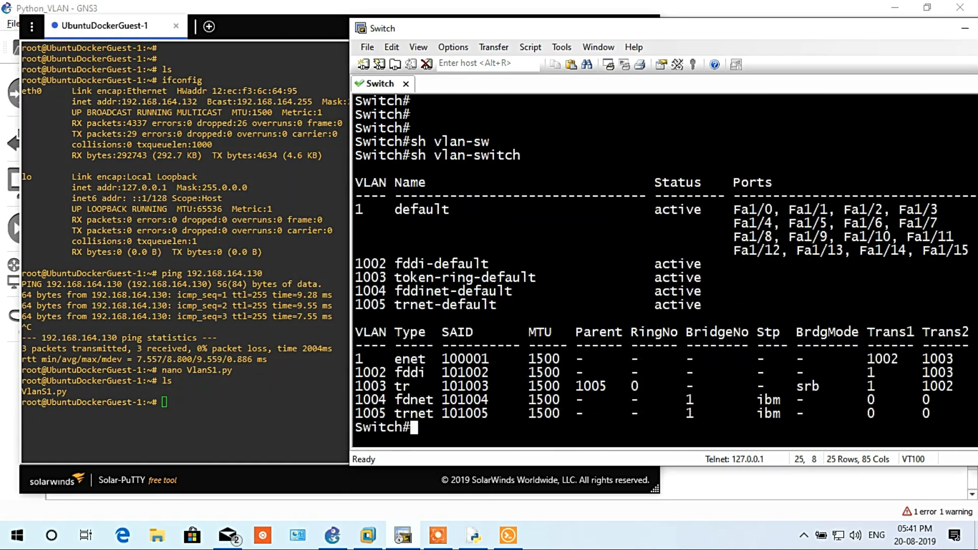
type("sh ip")
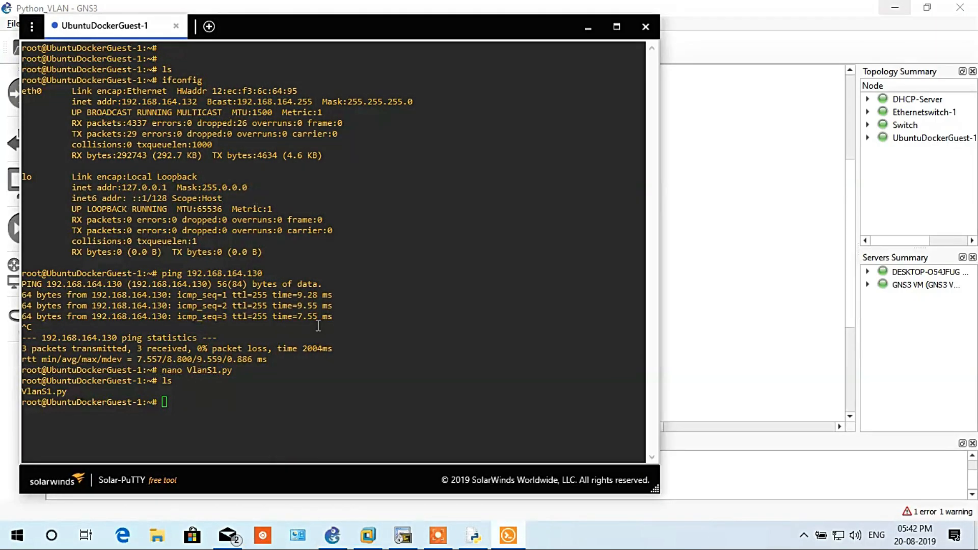
mouse_move(341, 367)
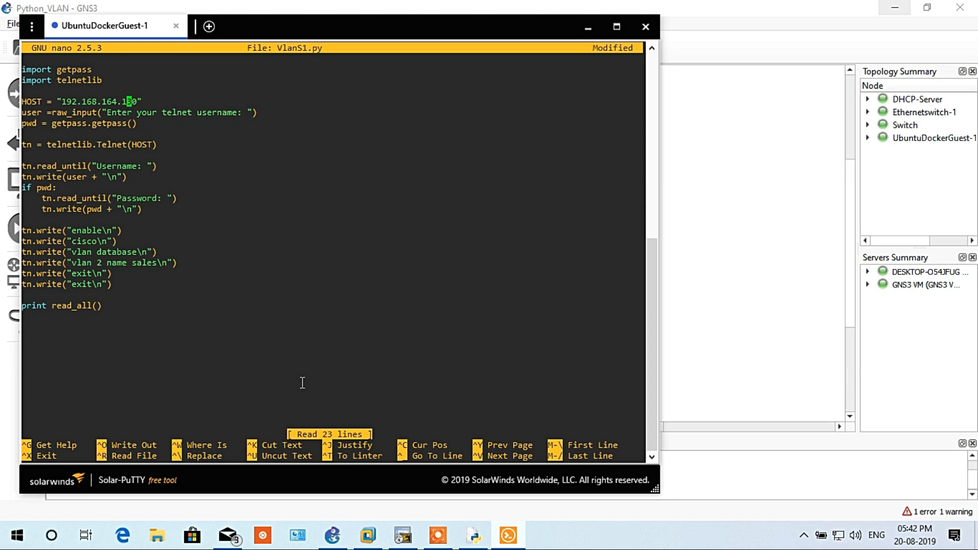
Save VlanS1.py with HOST corrected to 192.168.164.130 and leave nano
key("ctrl+o")
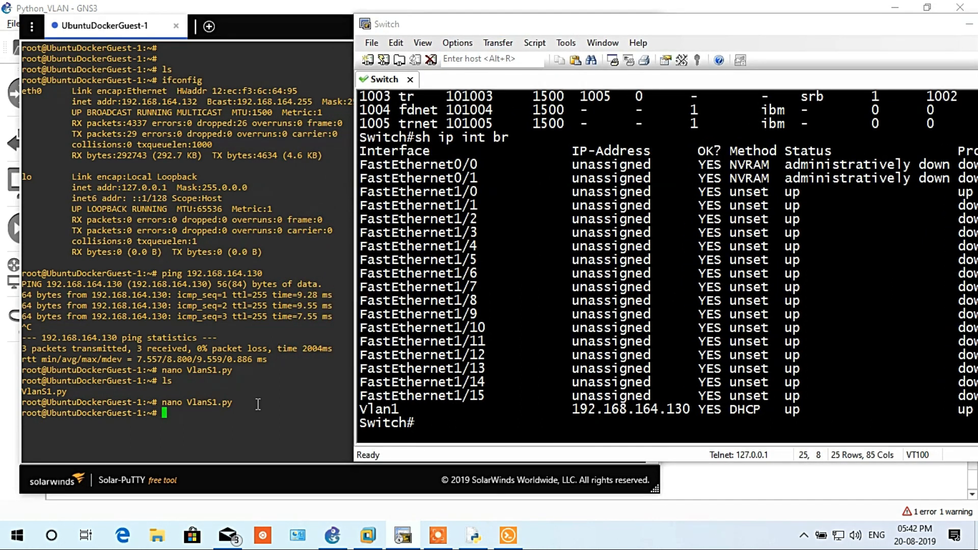
Run python VlanS1.py (command not found), then apt-get install python, which cannot locate the package
type("python")
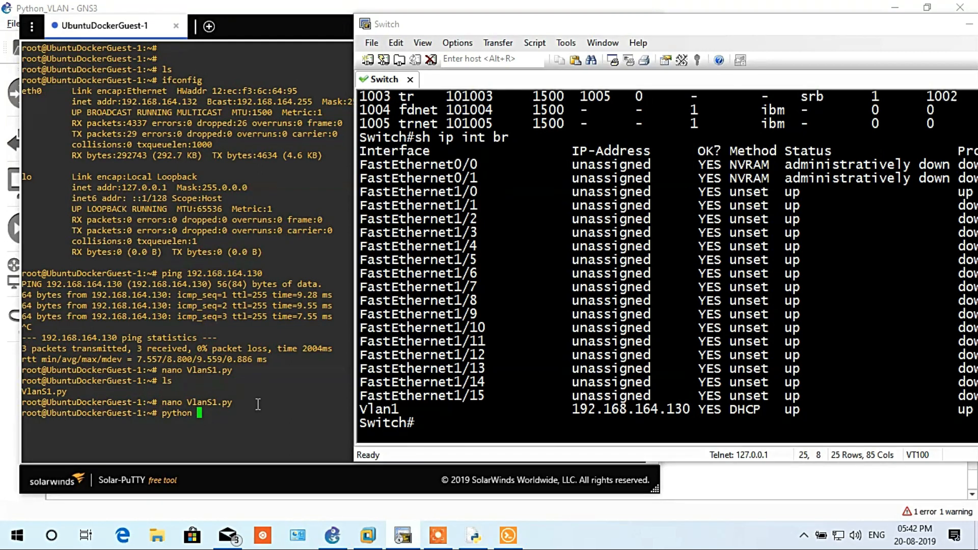
type("VlanS1.py")
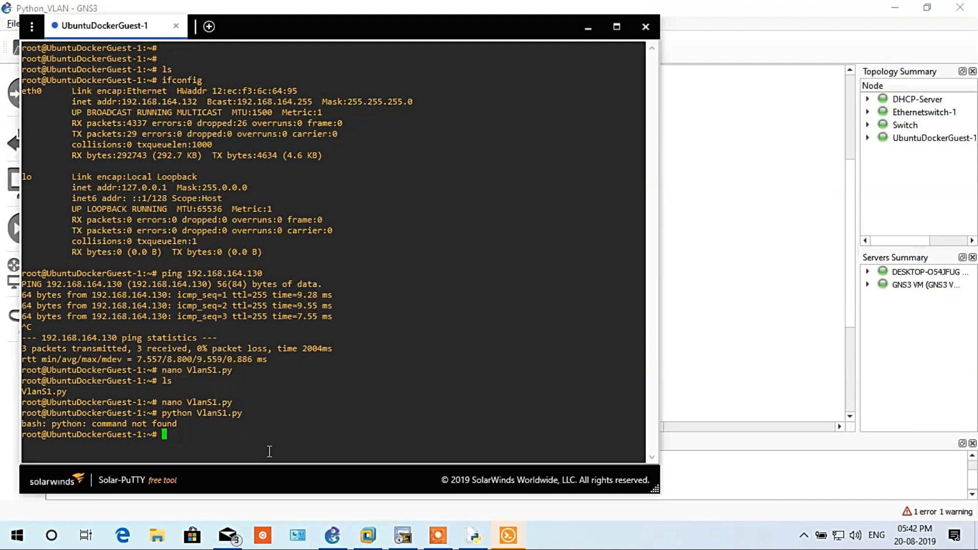
type("p")
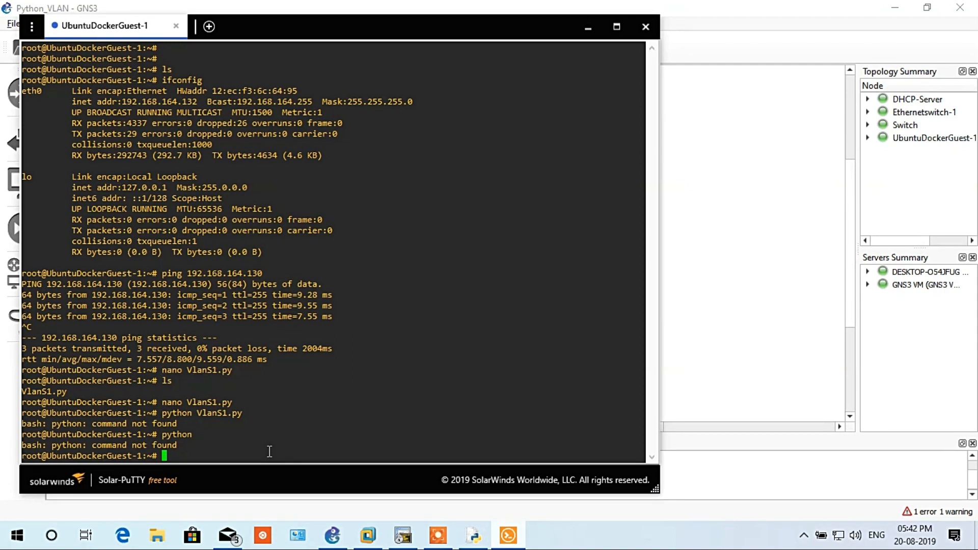
type("apt-get instal")
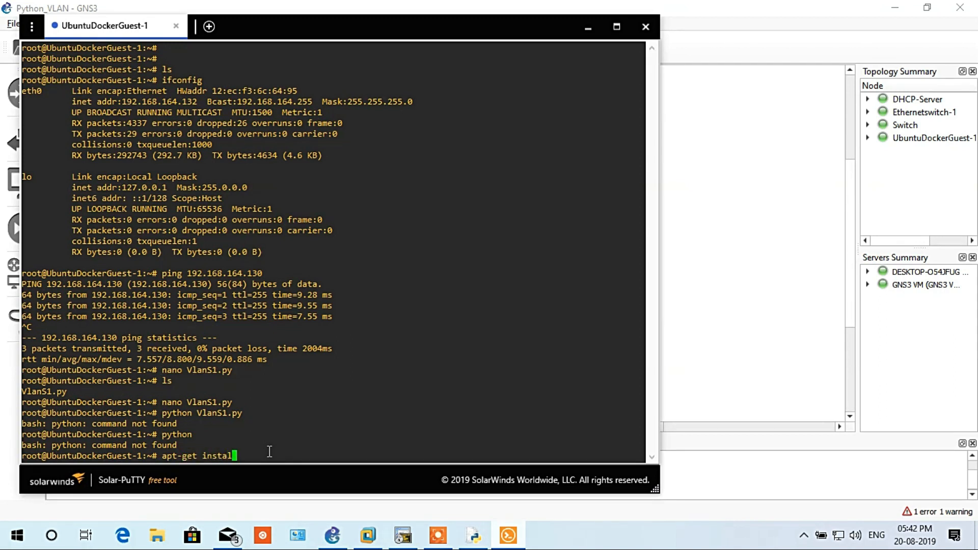
type("python")
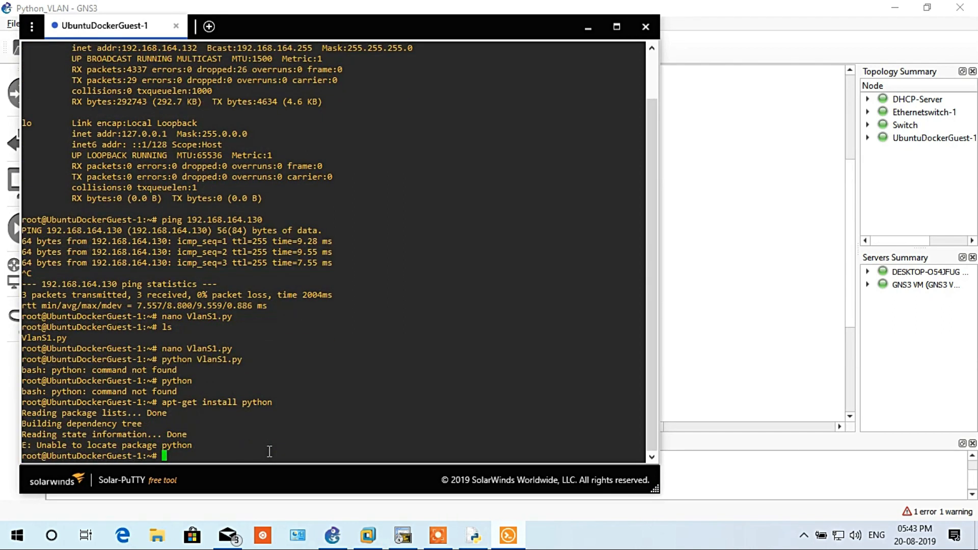
Run apt-get update, then apt-get install python answering y to install Python 2.7
type("apt-get update")
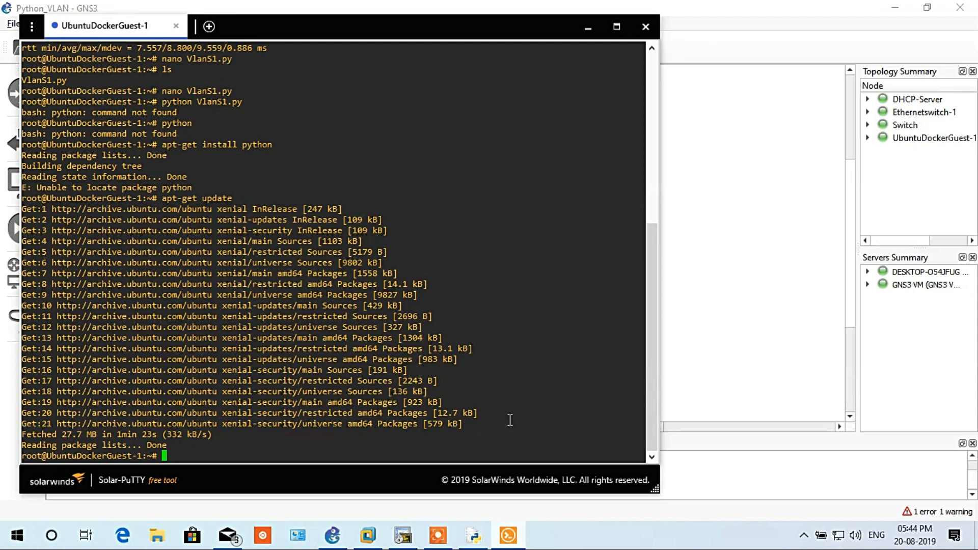
type("apt-get install python")
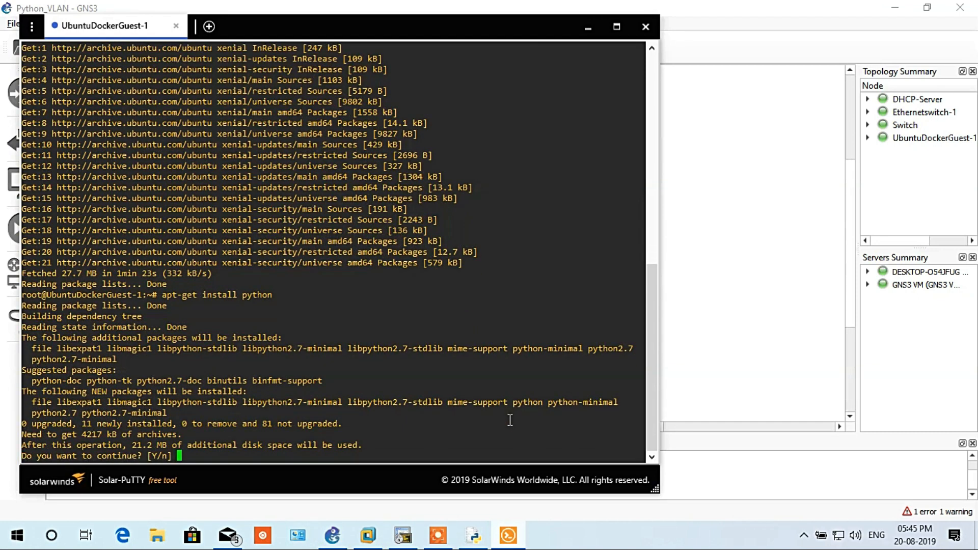
type("y")
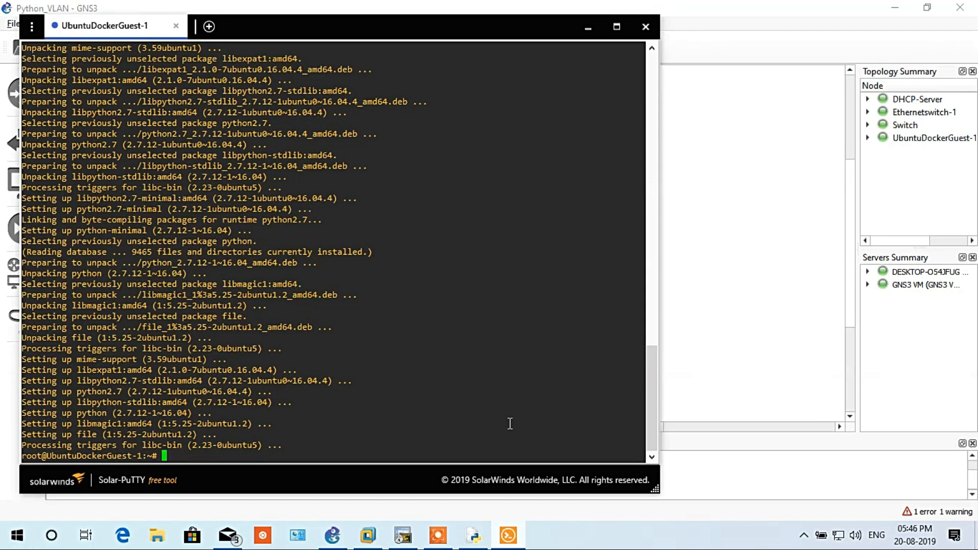
Launch the python interpreter to confirm it starts, then quit()
type("pyth")
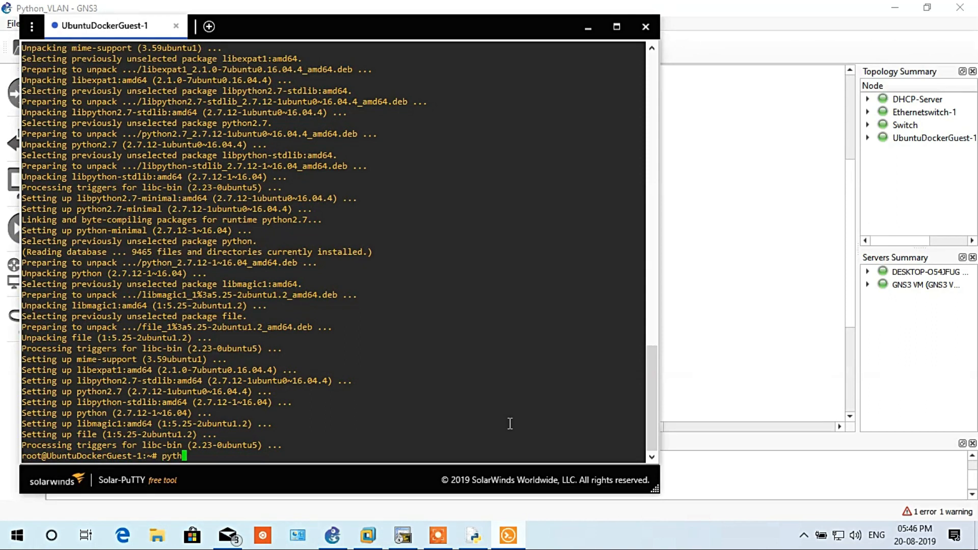
type("on")
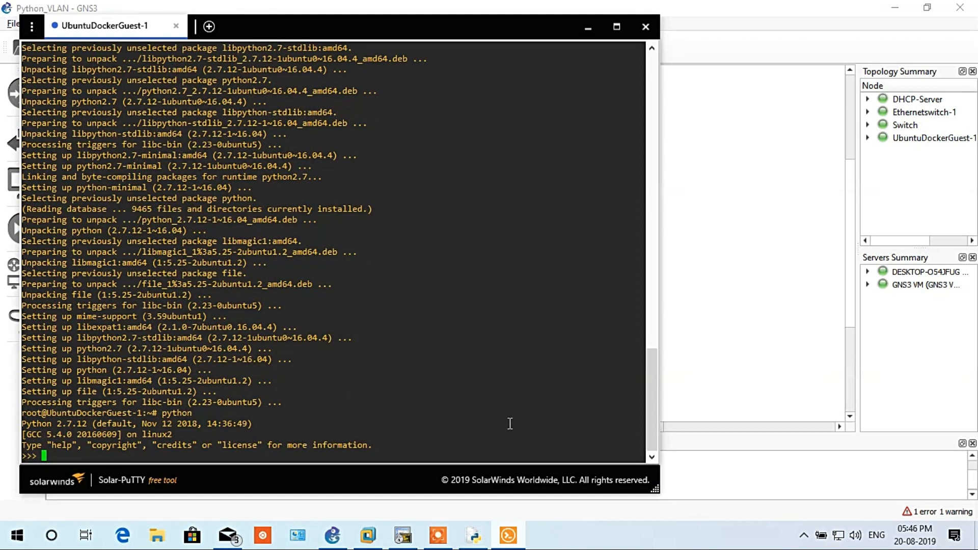
type("quit(")
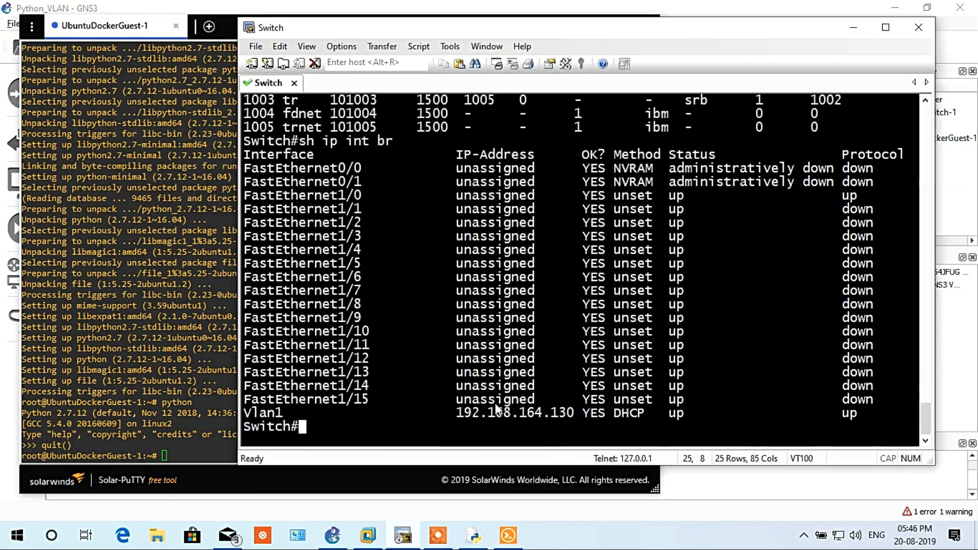
Check sh vlan-switch, run python VlanS1.py as user amit, hitting a NameError on read_all
type("sh v;a")
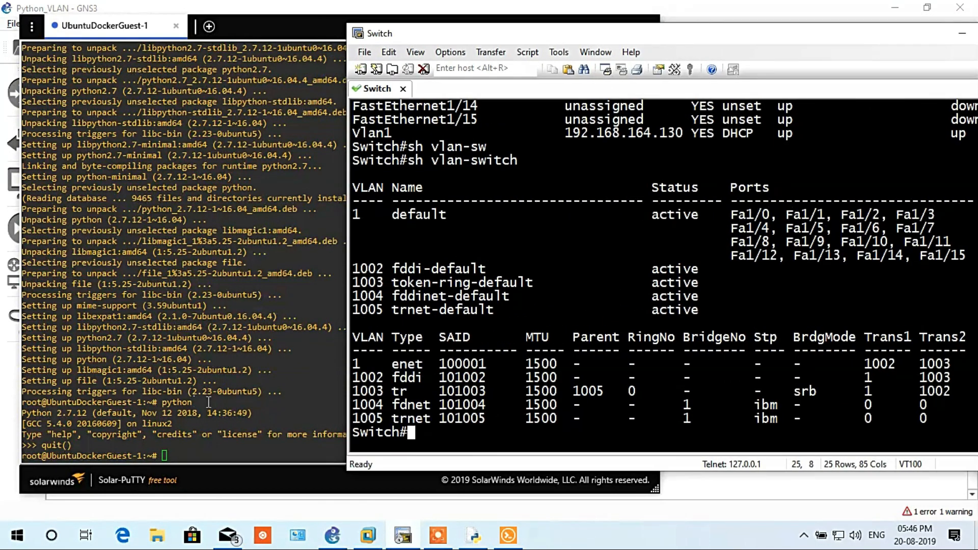
type("python VlanS1.py")
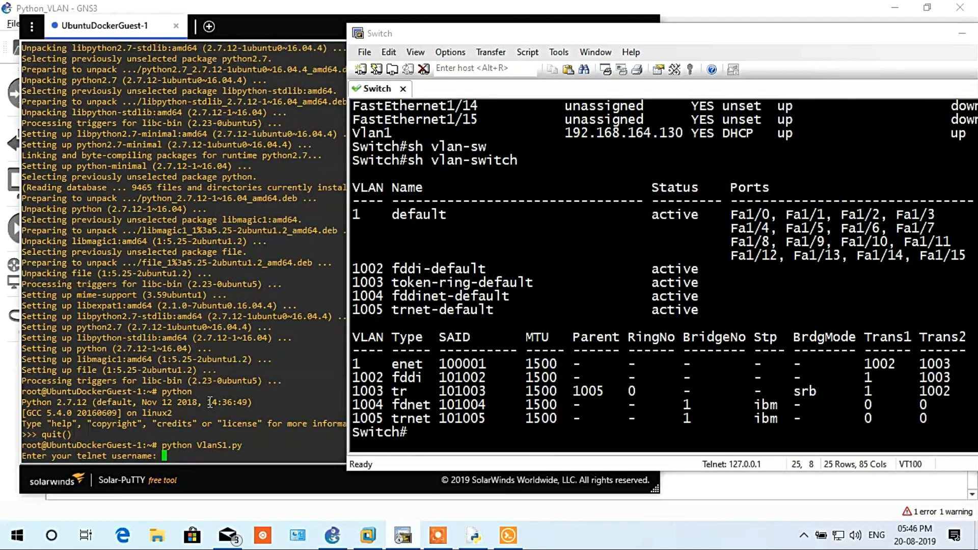
type("amit")
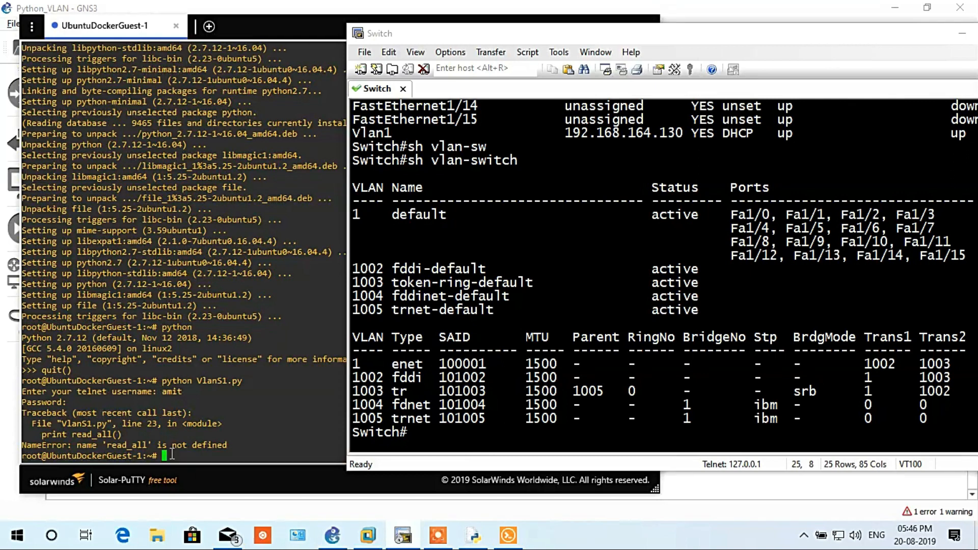
type("python")
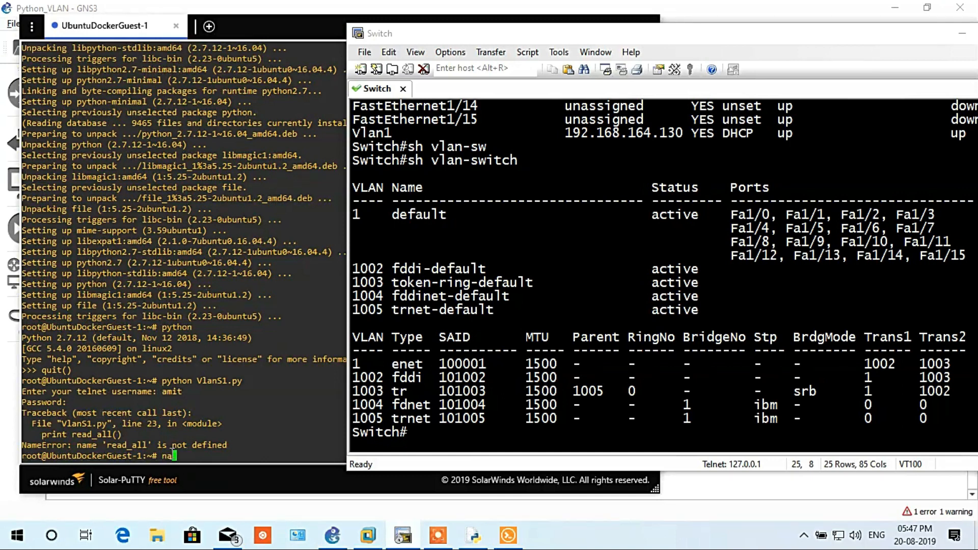
Edit VlanS1.py so the last line prints tn.read_all(), and save it
type("no V")
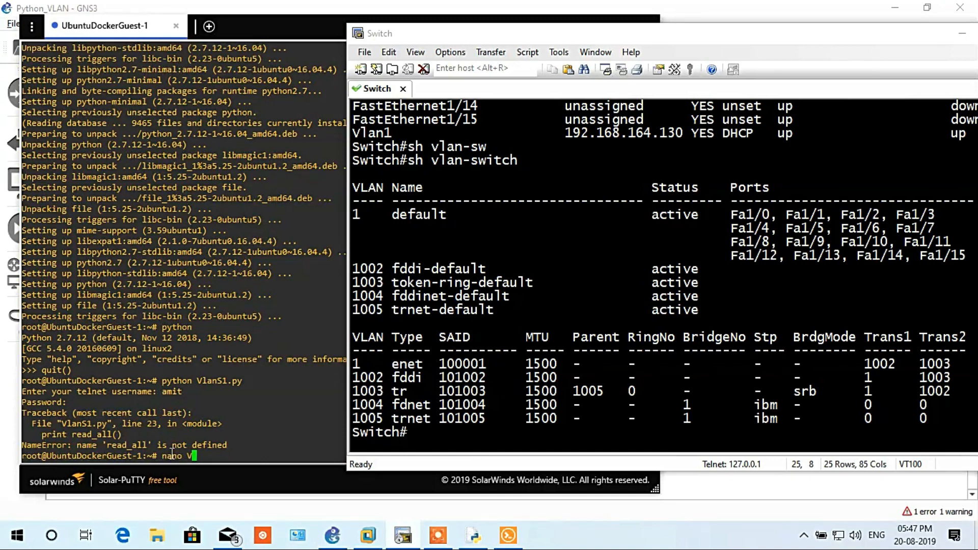
type("lanS1.py")
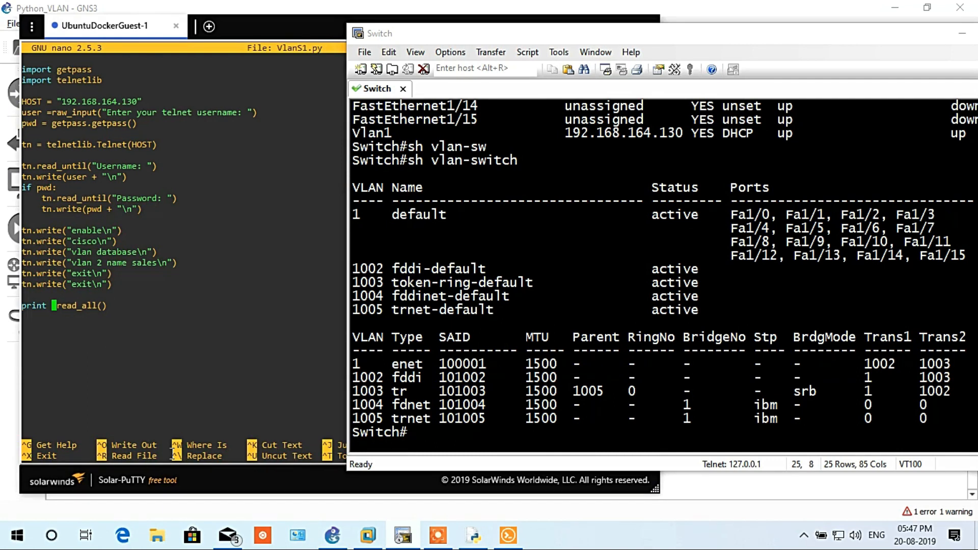
type("tn.")
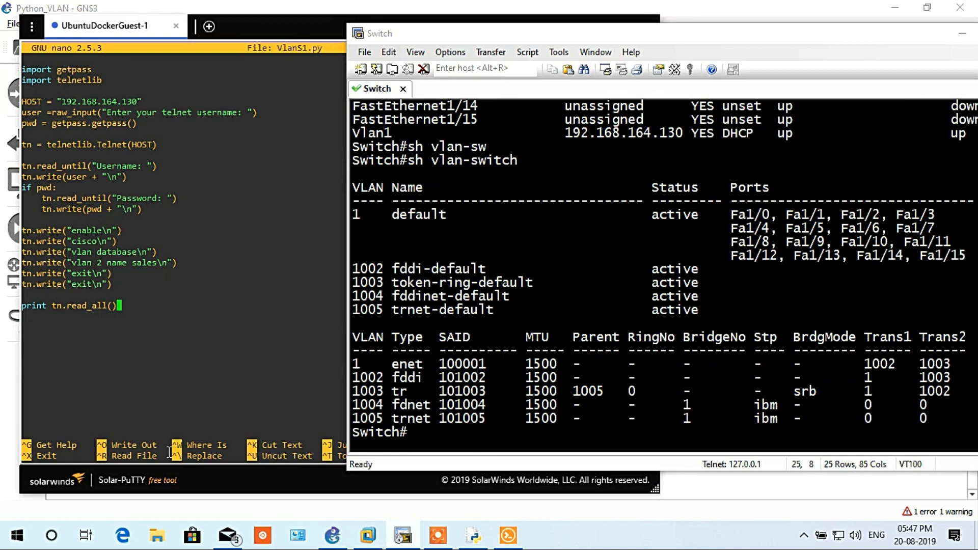
key("ctrl+o")
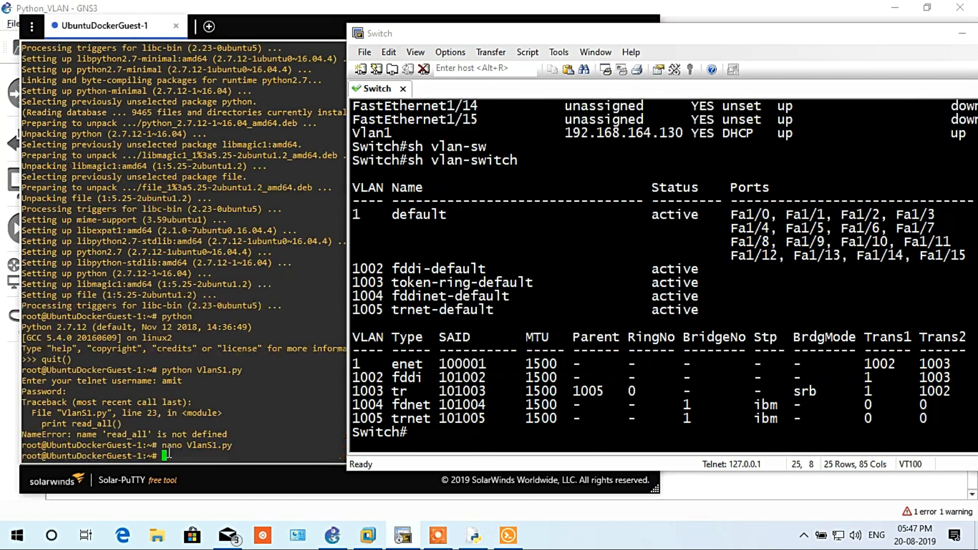
Run python VlanS1.py, then sh vlan-switch on the switch to confirm VLAN 2 sales exists
type("python VlanS1.py")
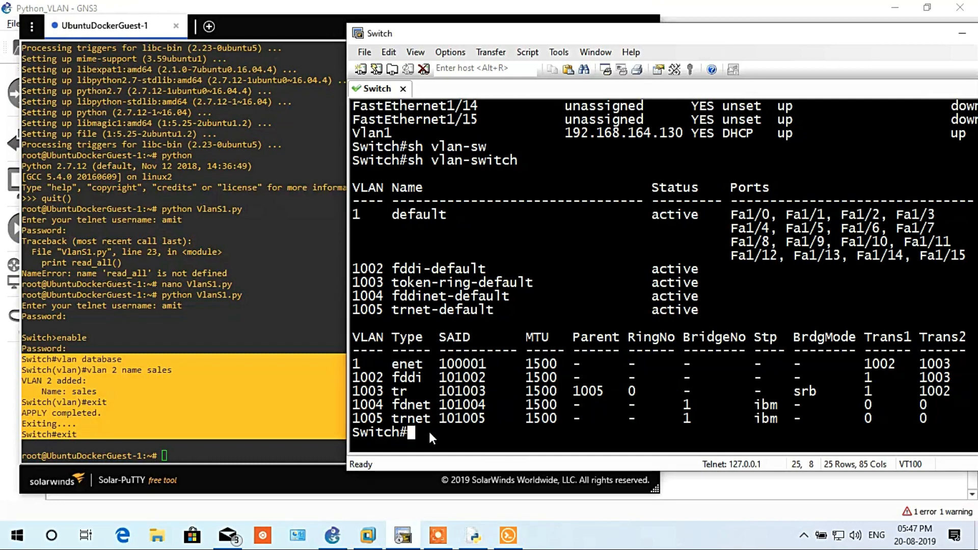
type("sh vlan-switch")
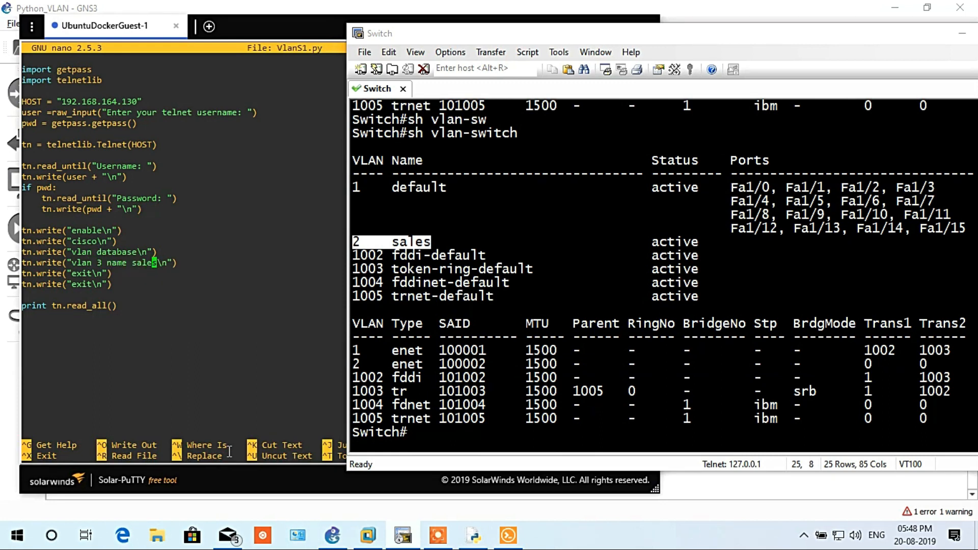
Change the script's VLAN line to vlan 3 name HR, save, rerun, and verify with sh vlan-switch
key("BackSpace")
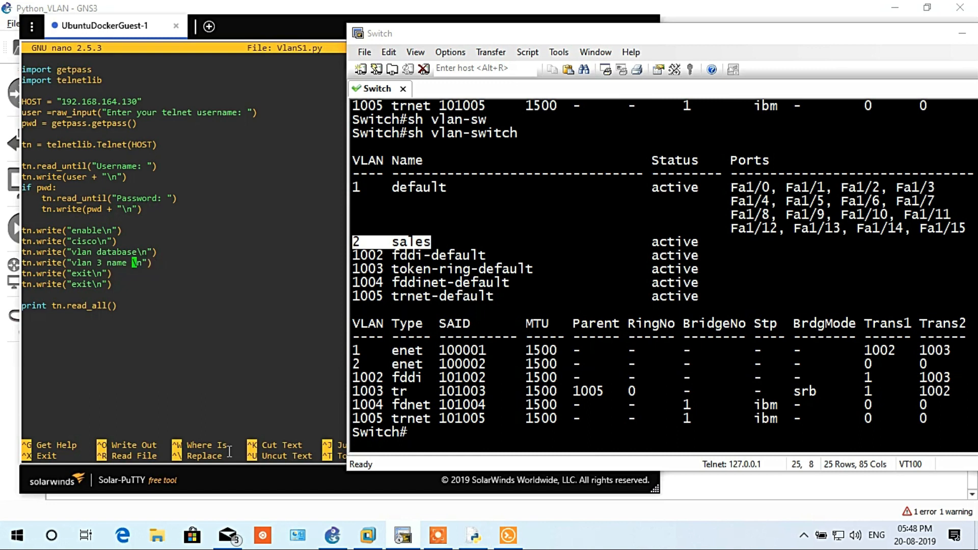
type("HR")
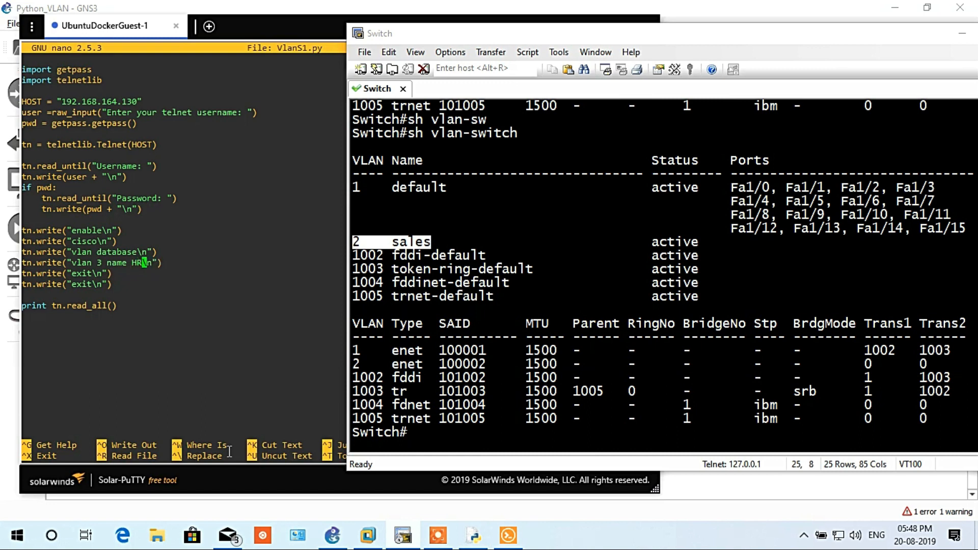
key("ctrl+o")
type("python VlanS1.py")
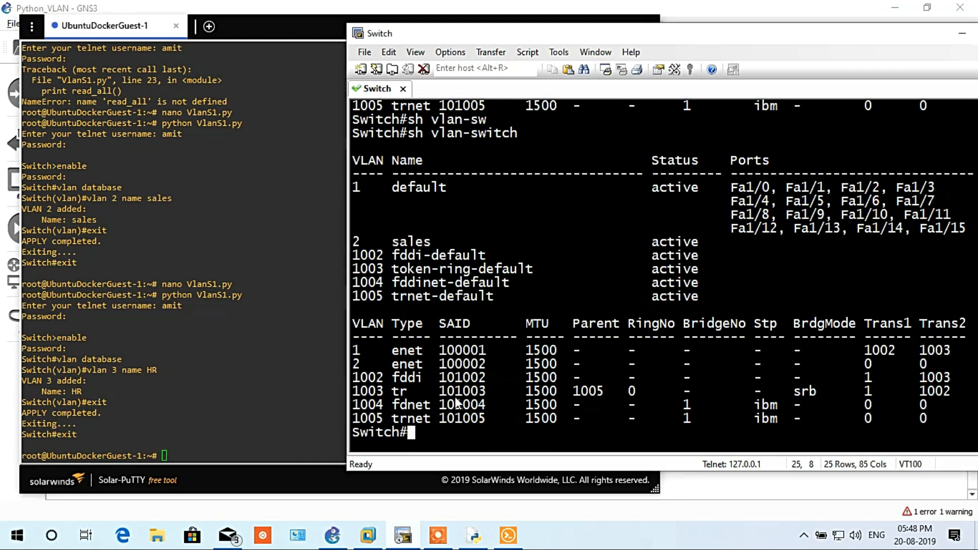
type("sh vlan-switch")
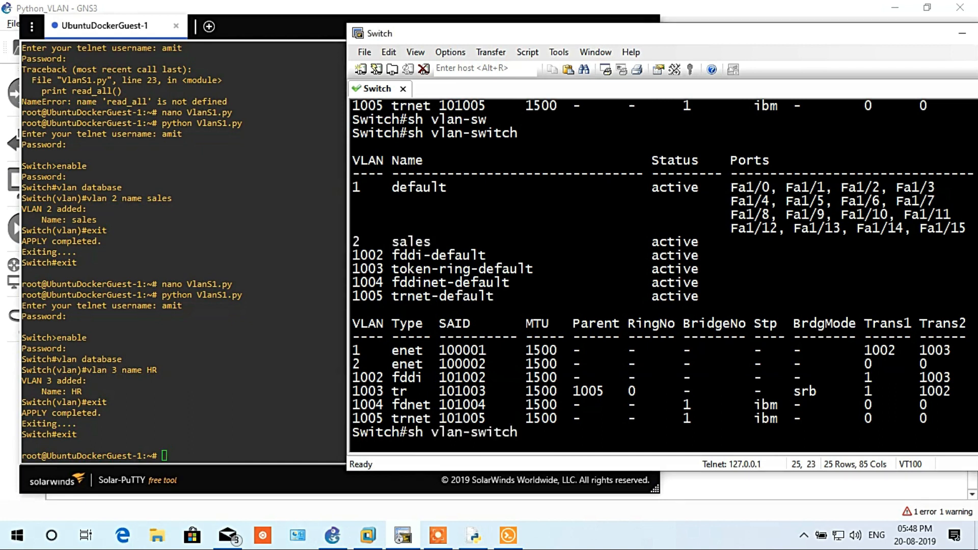